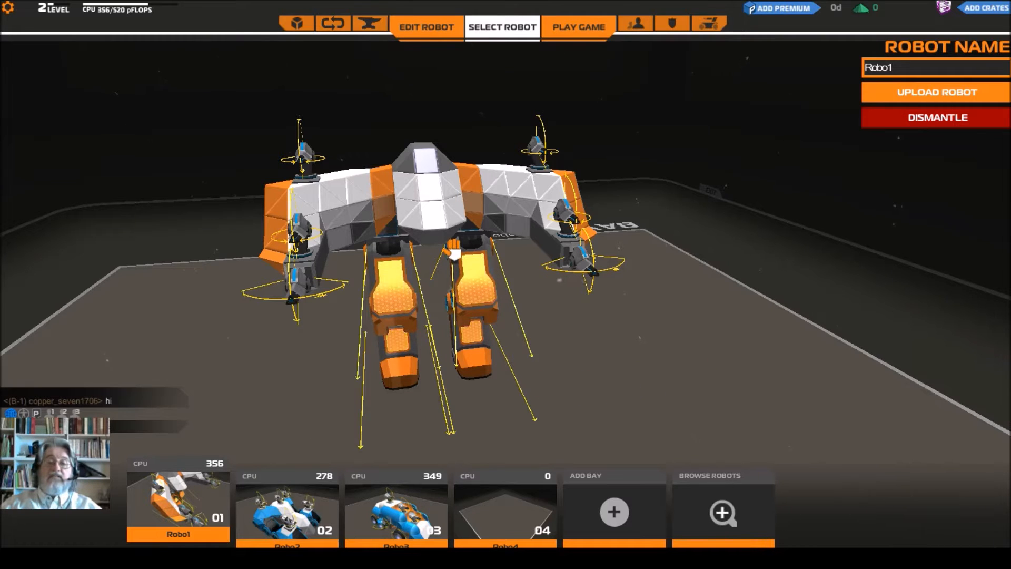
Switch to Robo2 and then Robo3, orbiting each robot to look it over
{"action": "left_click", "coordinate": [286, 519]}
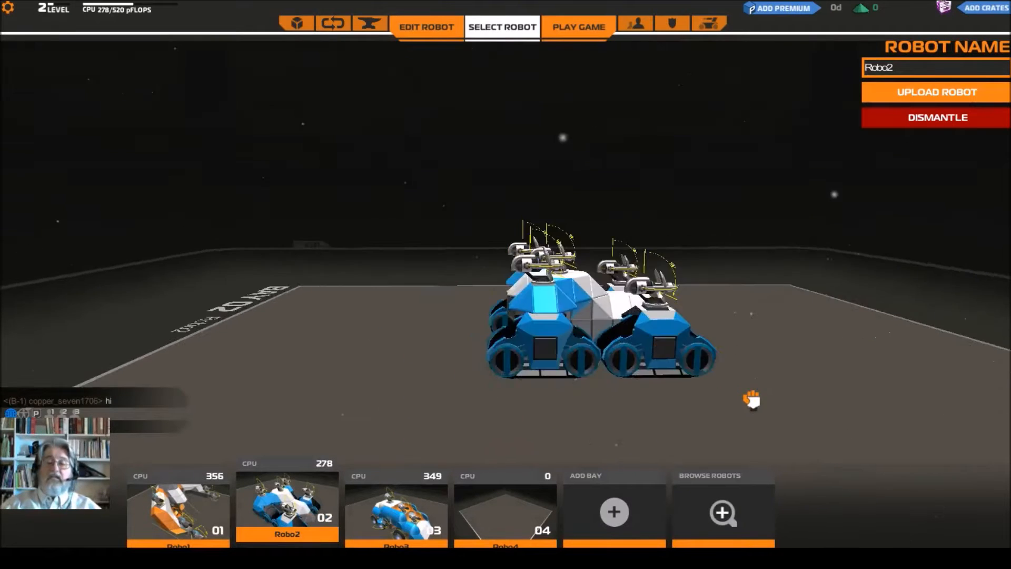
{"action": "left_click_drag", "start_coordinate": [752, 399], "coordinate": [432, 440]}
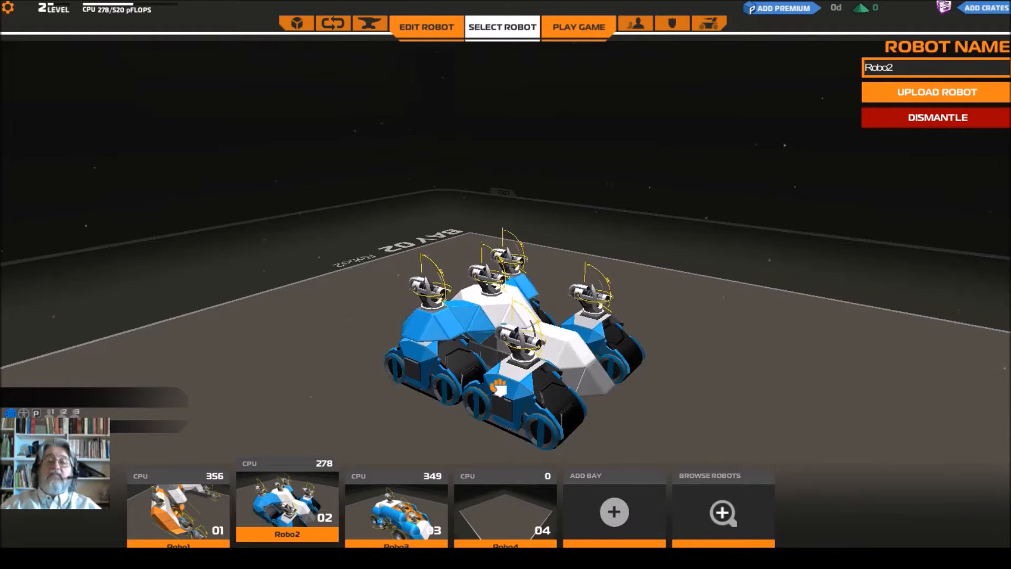
{"action": "left_click", "coordinate": [409, 520]}
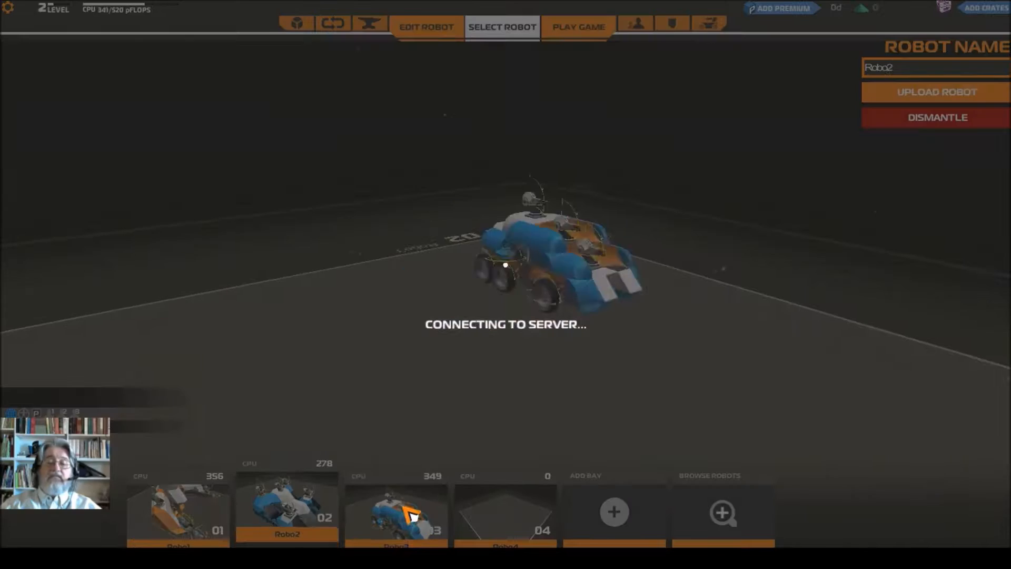
{"action": "left_click", "coordinate": [403, 517]}
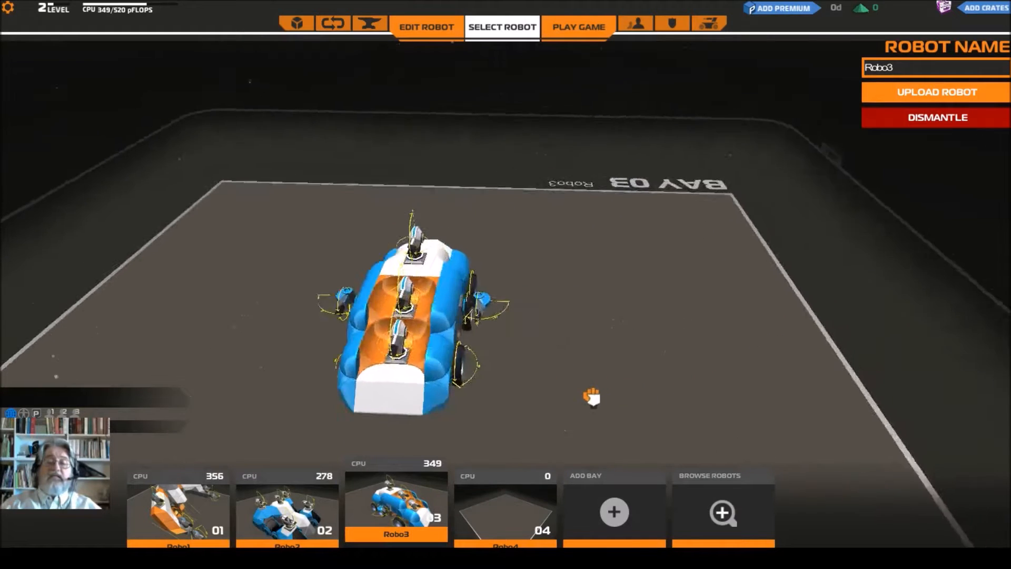
{"action": "left_click_drag", "start_coordinate": [591, 396], "coordinate": [472, 356]}
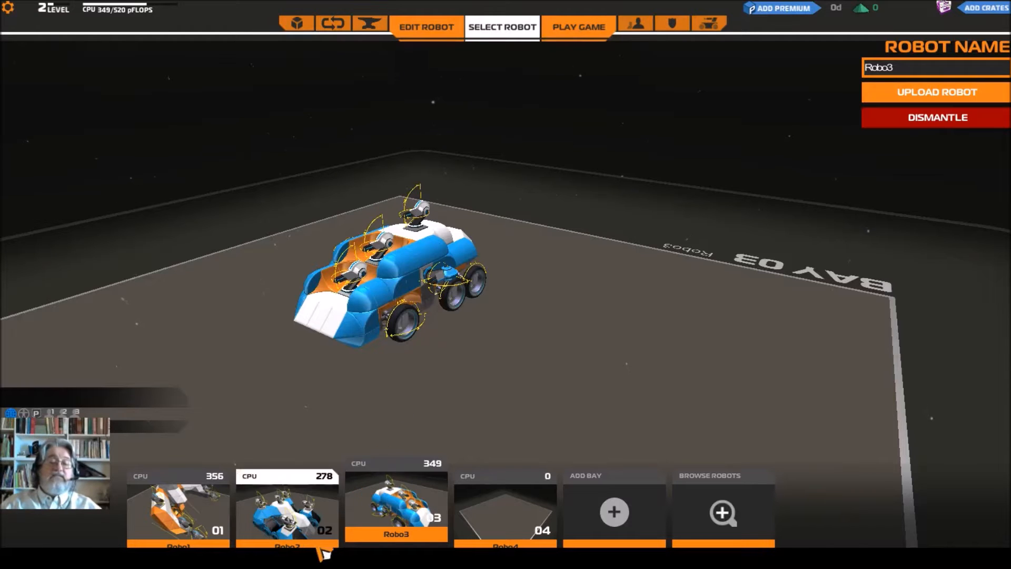
{"action": "left_click_drag", "start_coordinate": [322, 554], "coordinate": [622, 396]}
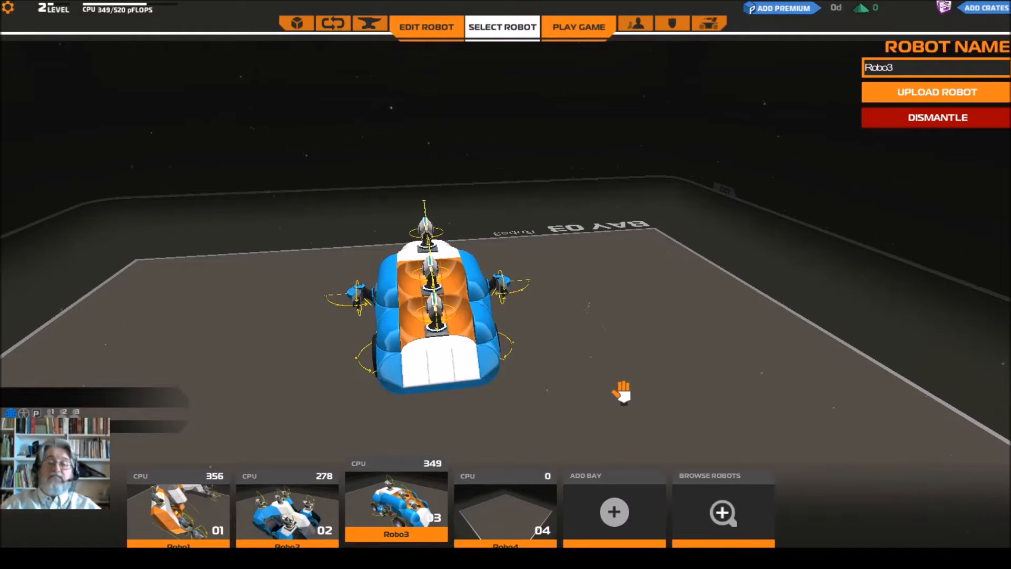
Return to the Robo1 mech, orbit it, and bring up the parts inventory
{"action": "left_click", "coordinate": [177, 514]}
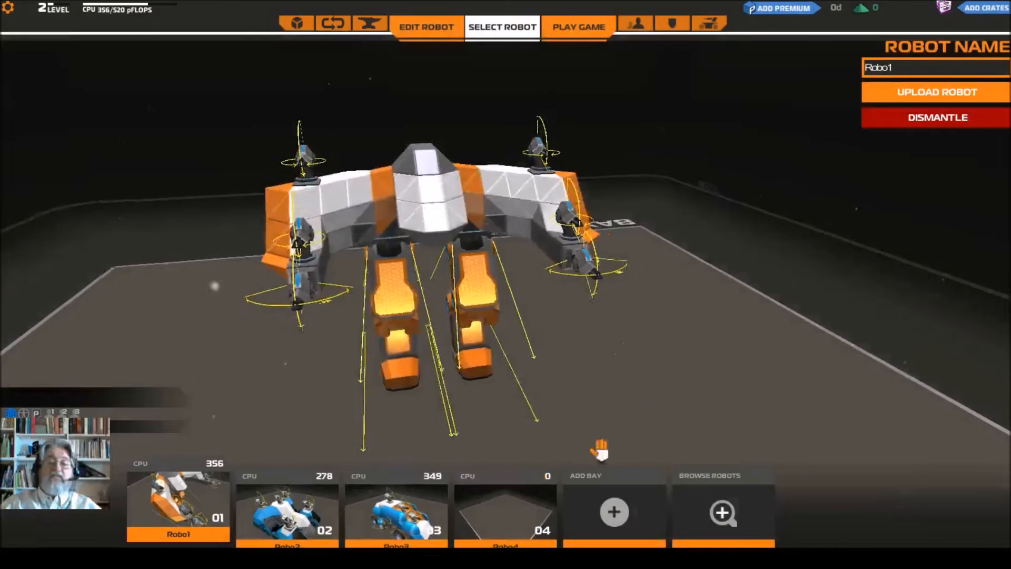
{"action": "left_click_drag", "start_coordinate": [600, 445], "coordinate": [813, 277]}
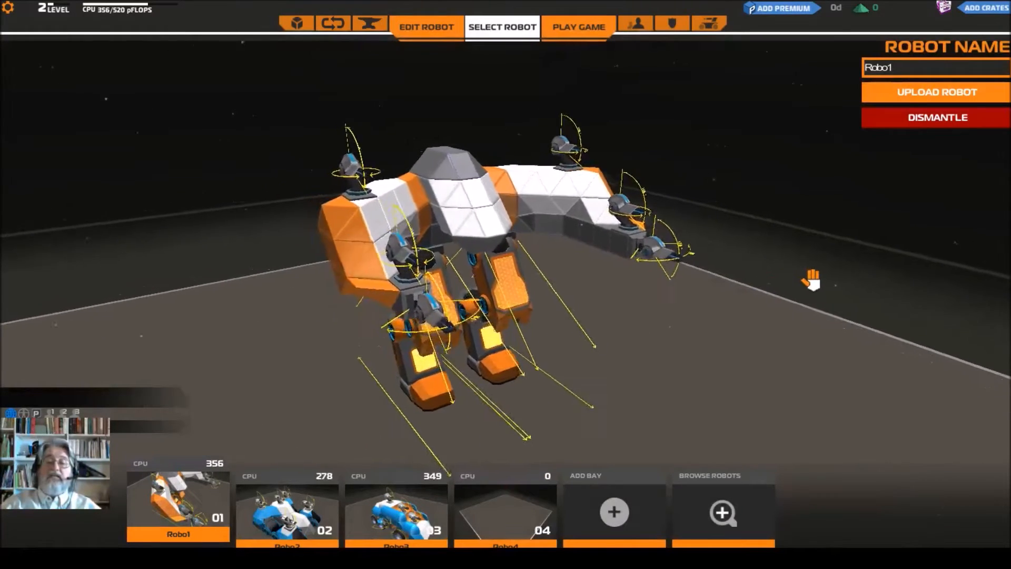
{"action": "left_click_drag", "start_coordinate": [813, 278], "coordinate": [710, 323]}
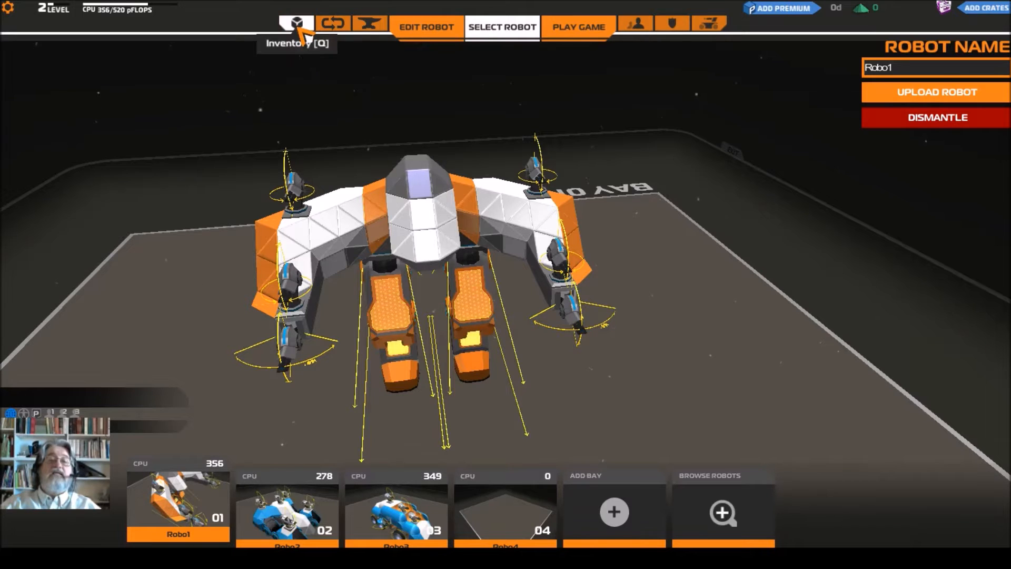
{"action": "left_click", "coordinate": [295, 19]}
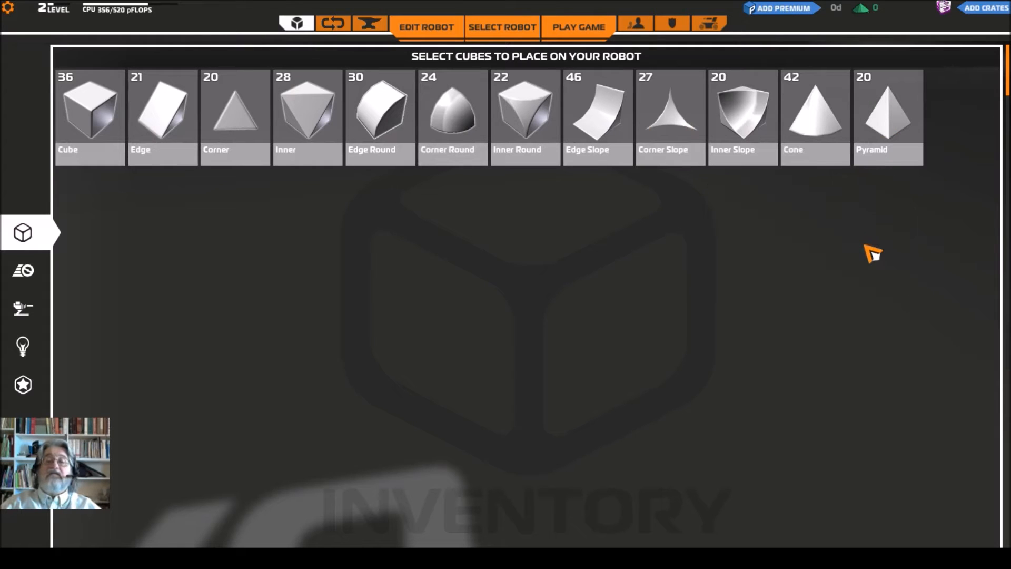
{"action": "mouse_move", "coordinate": [380, 264]}
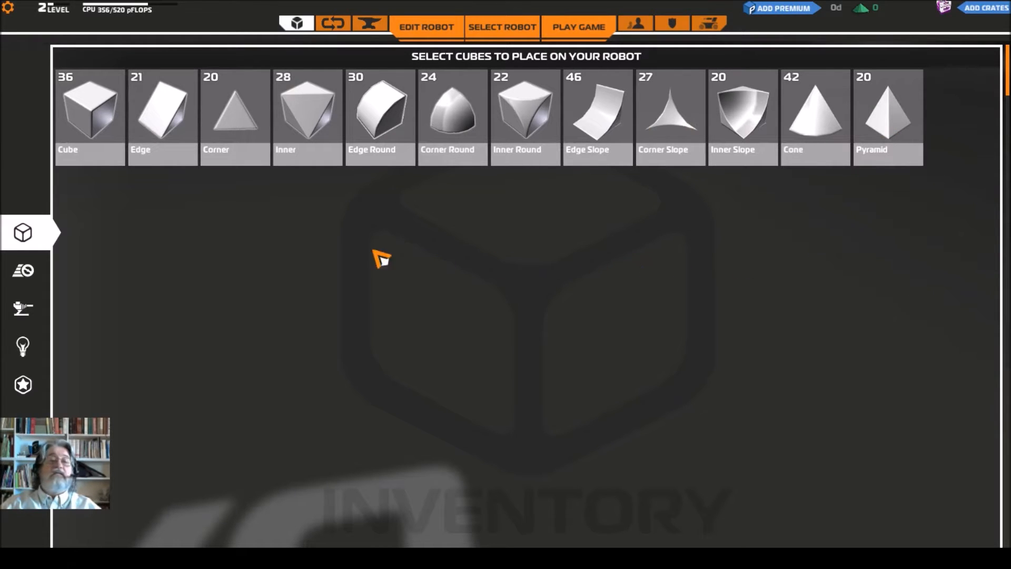
{"action": "mouse_move", "coordinate": [577, 272]}
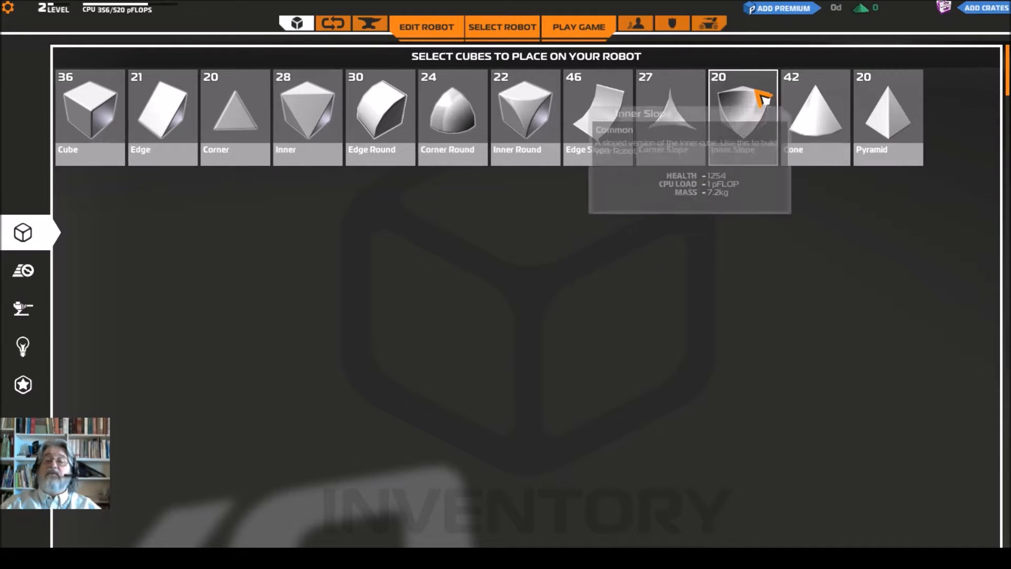
{"action": "mouse_move", "coordinate": [827, 135]}
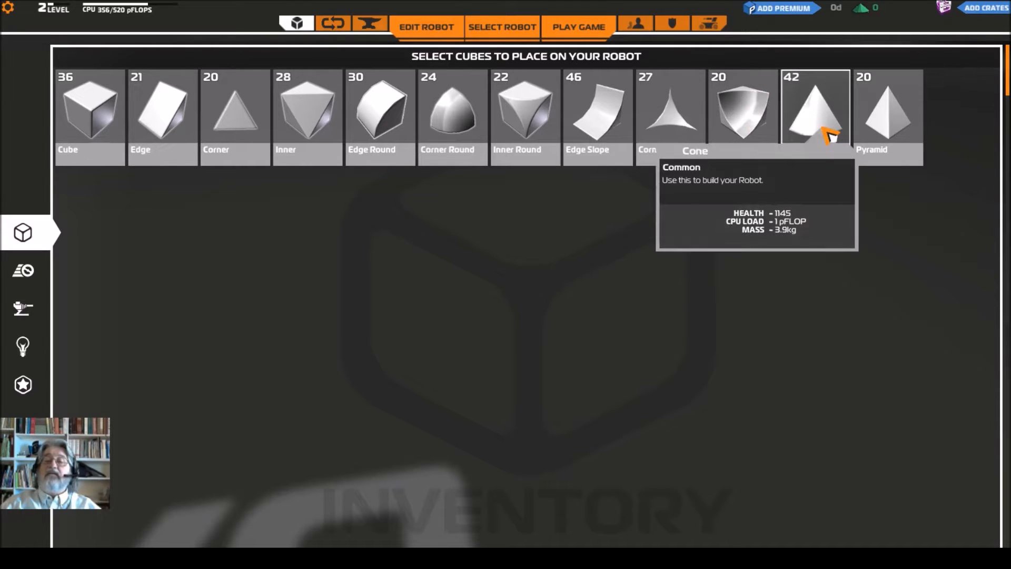
{"action": "mouse_move", "coordinate": [804, 254]}
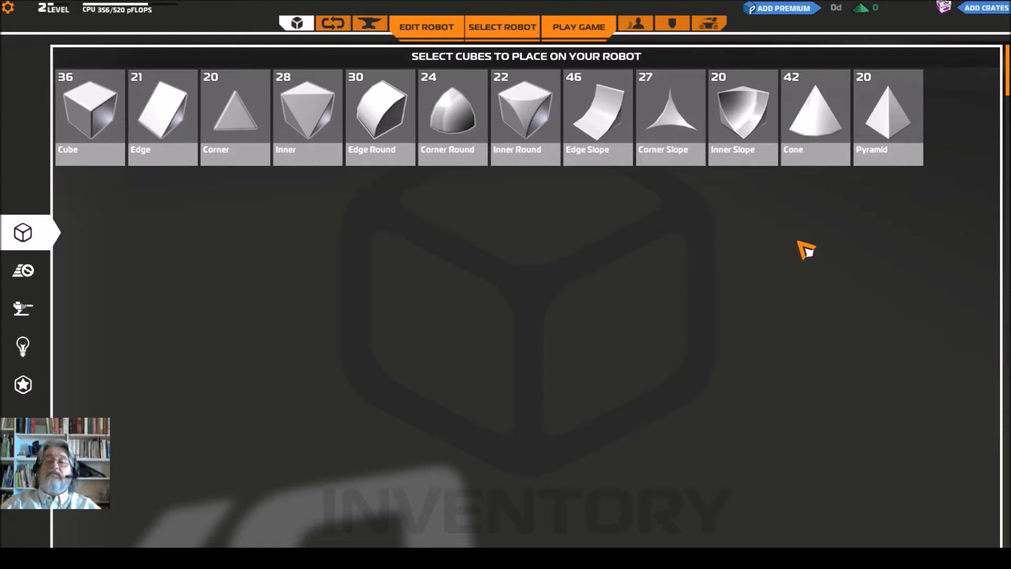
{"action": "mouse_move", "coordinate": [790, 259]}
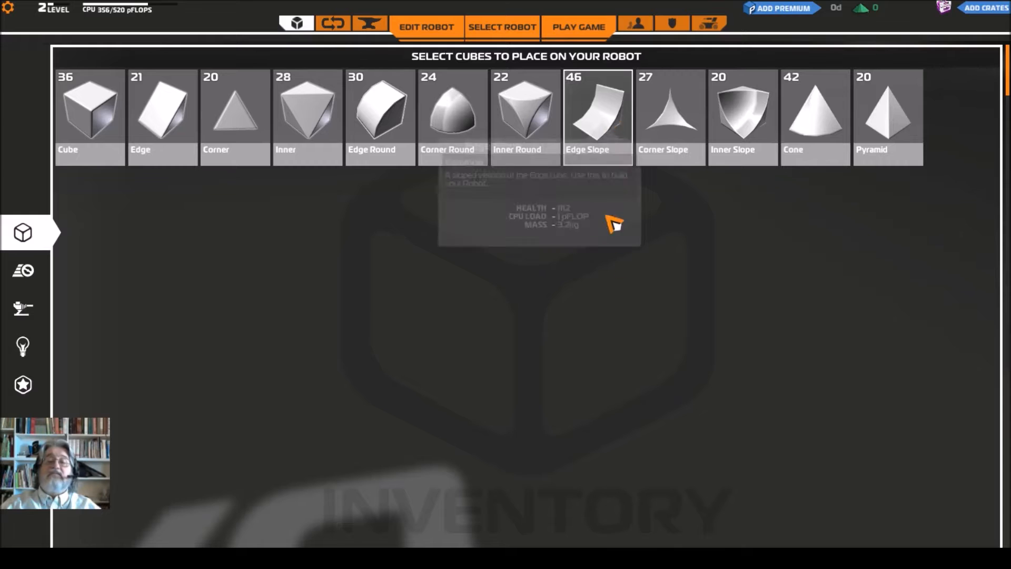
{"action": "mouse_move", "coordinate": [623, 300]}
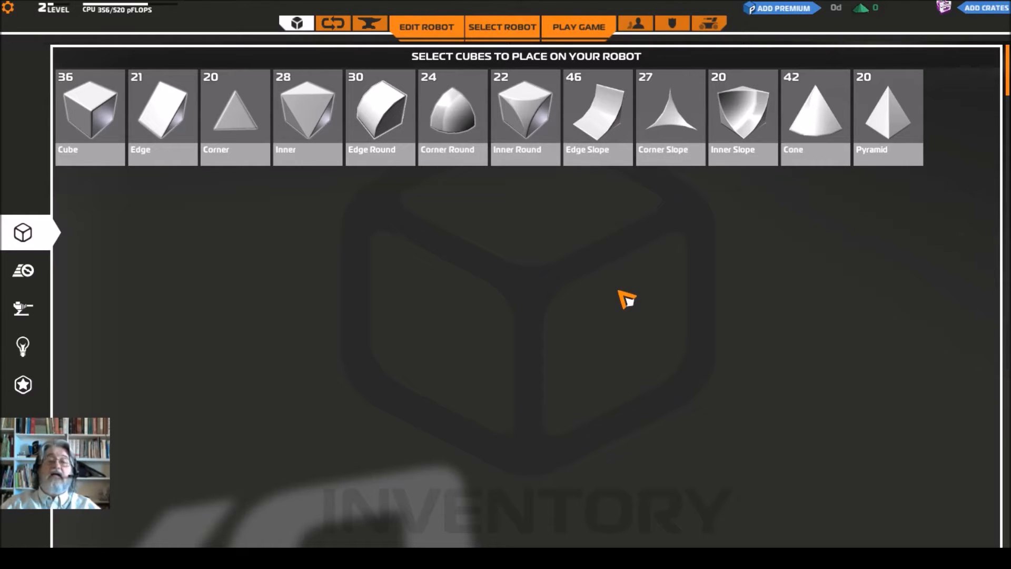
Browse the movement parts (wheels, tracks, legs), then the available weapons
{"action": "left_click", "coordinate": [22, 270]}
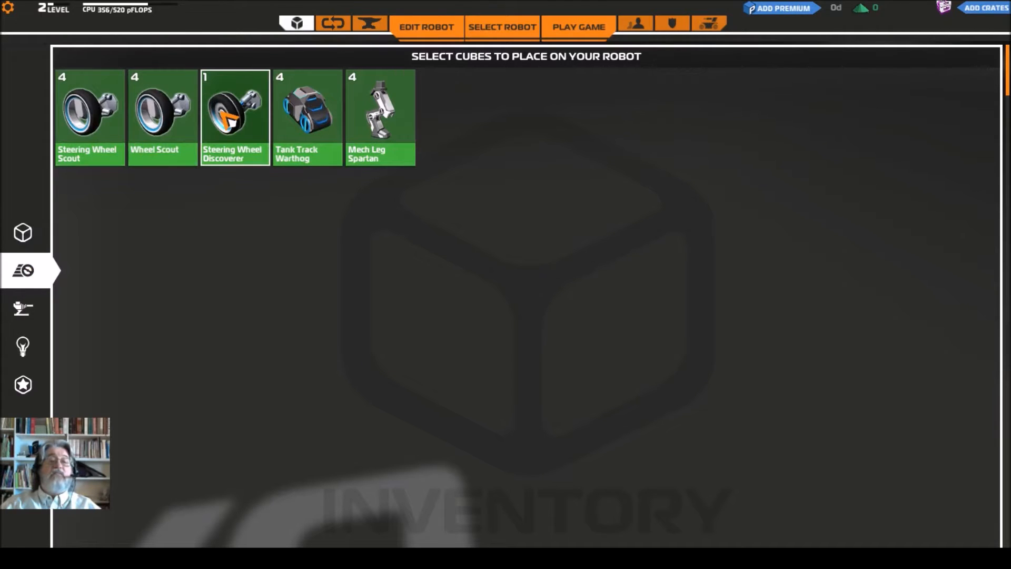
{"action": "mouse_move", "coordinate": [237, 143]}
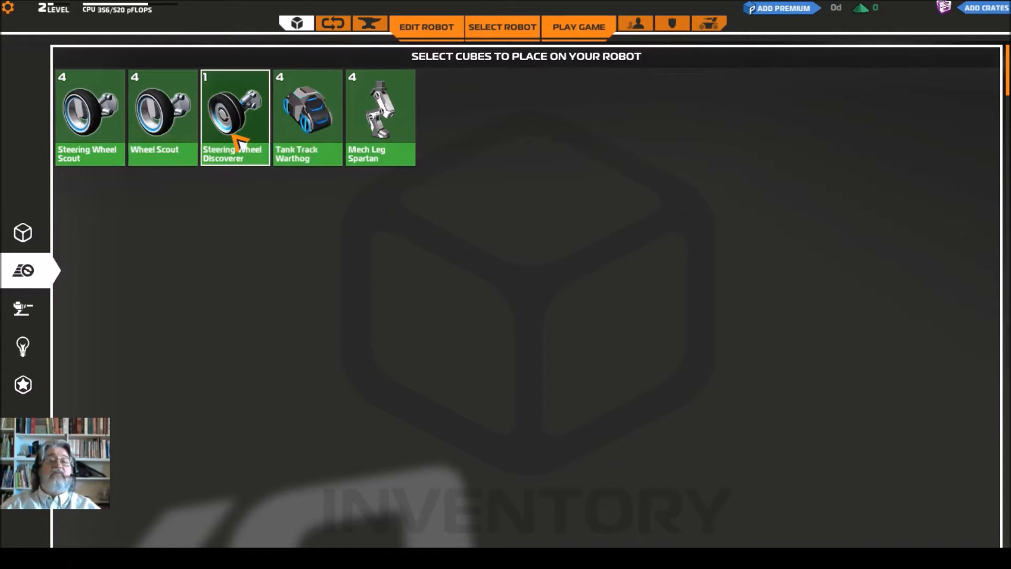
{"action": "mouse_move", "coordinate": [313, 129]}
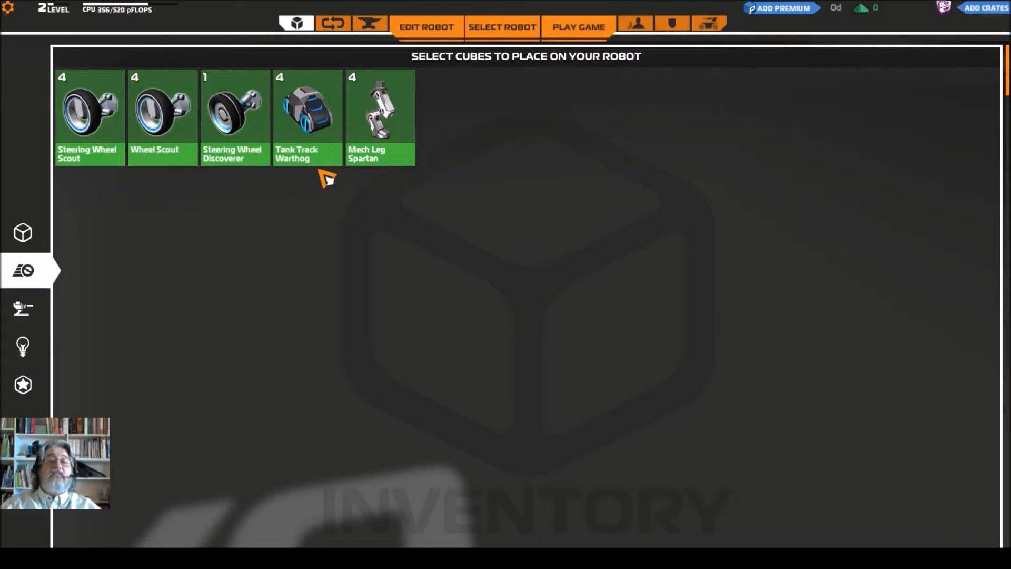
{"action": "mouse_move", "coordinate": [381, 283]}
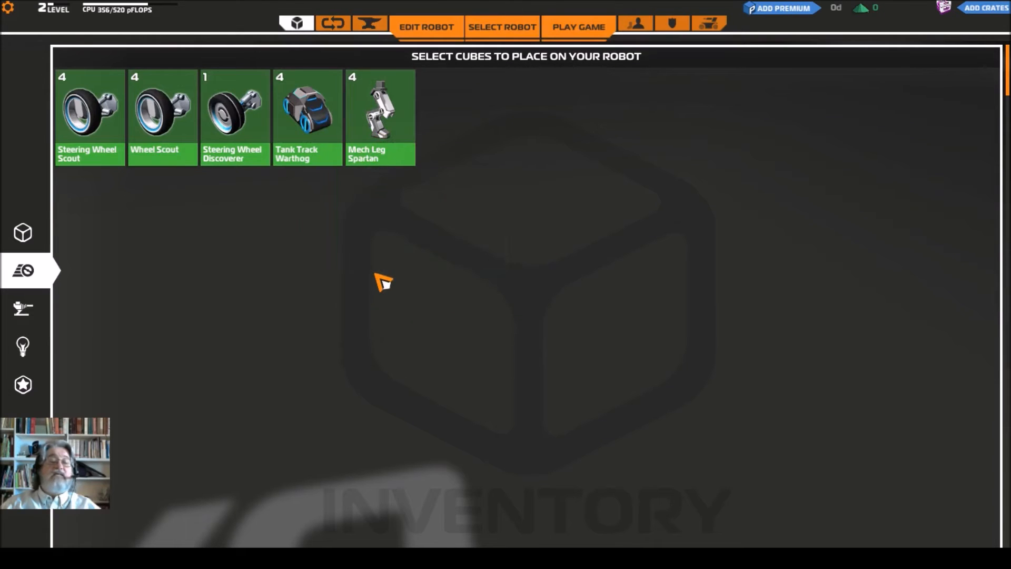
{"action": "mouse_move", "coordinate": [21, 323]}
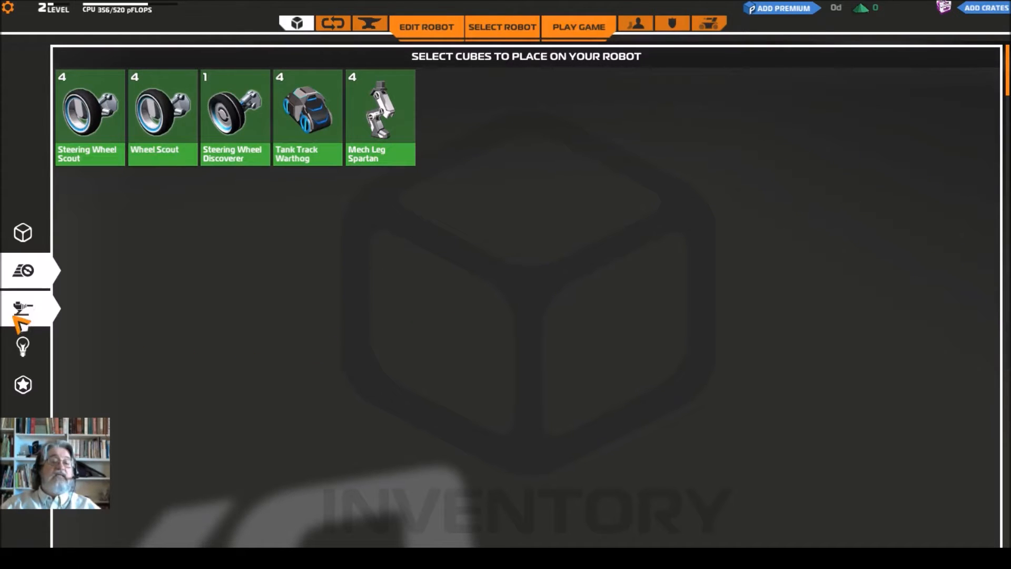
{"action": "left_click", "coordinate": [22, 309]}
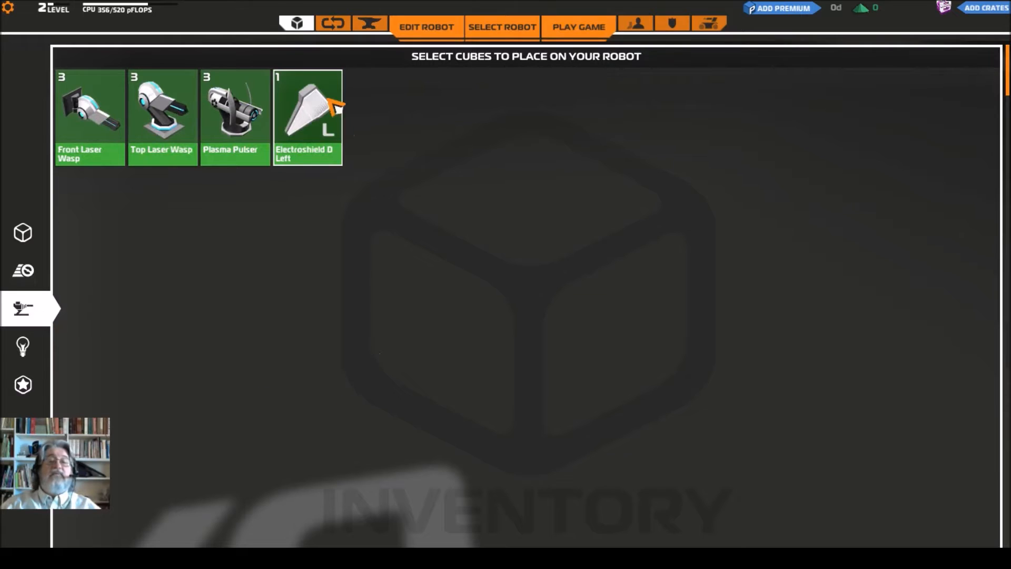
{"action": "mouse_move", "coordinate": [333, 108]}
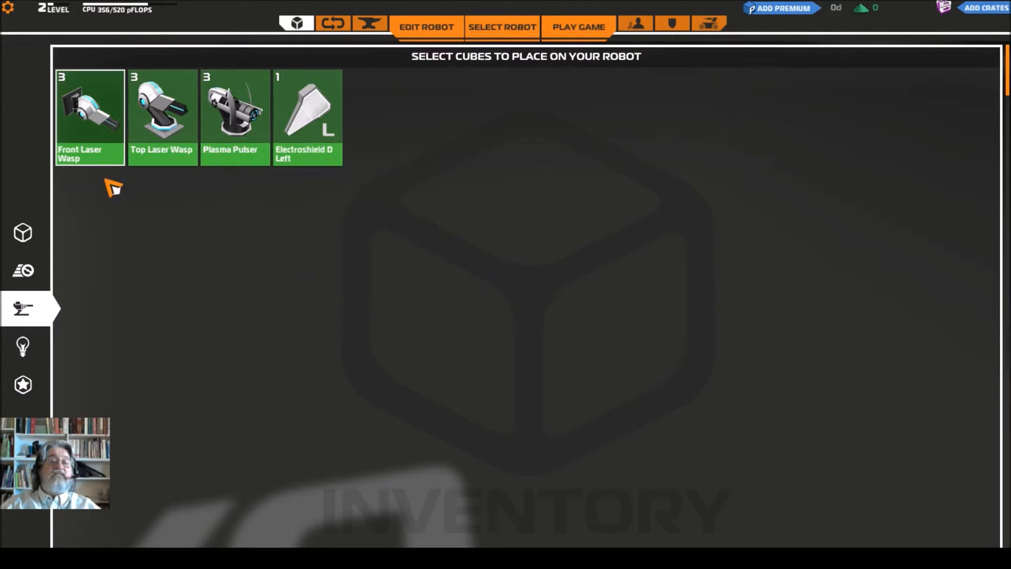
{"action": "mouse_move", "coordinate": [200, 350]}
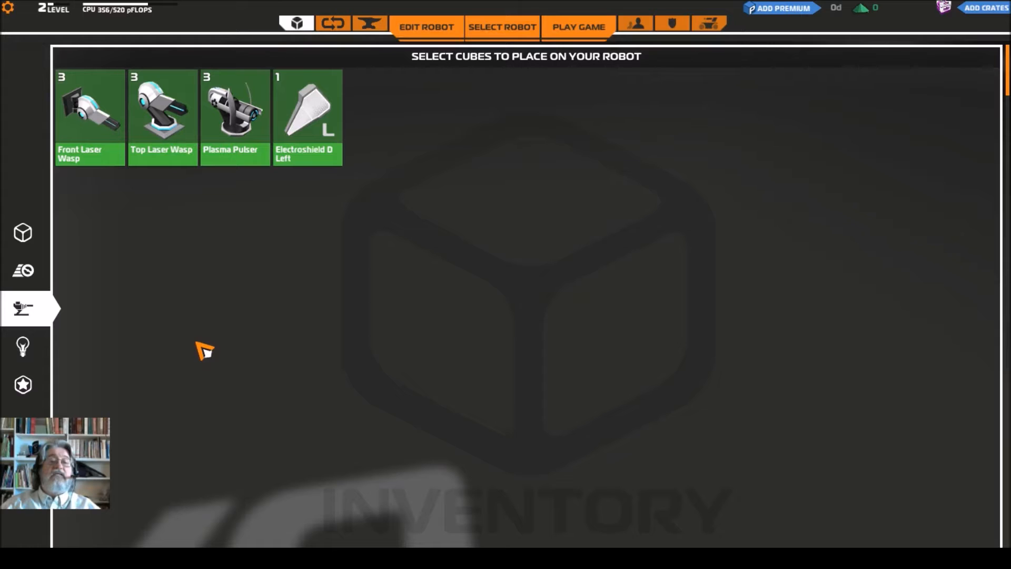
{"action": "mouse_move", "coordinate": [283, 266]}
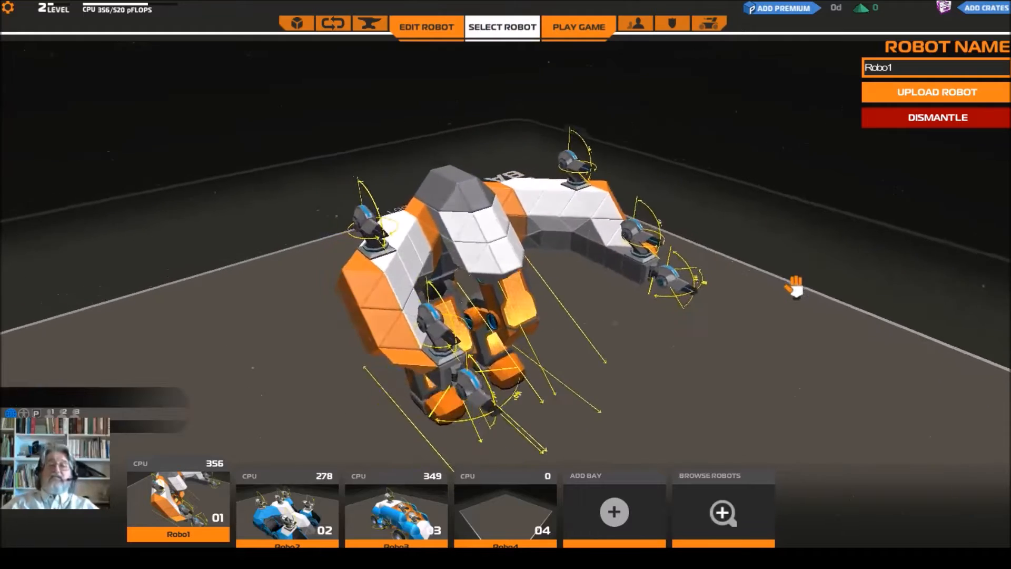
Rotate Robo1 in its bay, then pick a game mode to start a battle
{"action": "left_click_drag", "start_coordinate": [796, 290], "coordinate": [780, 258]}
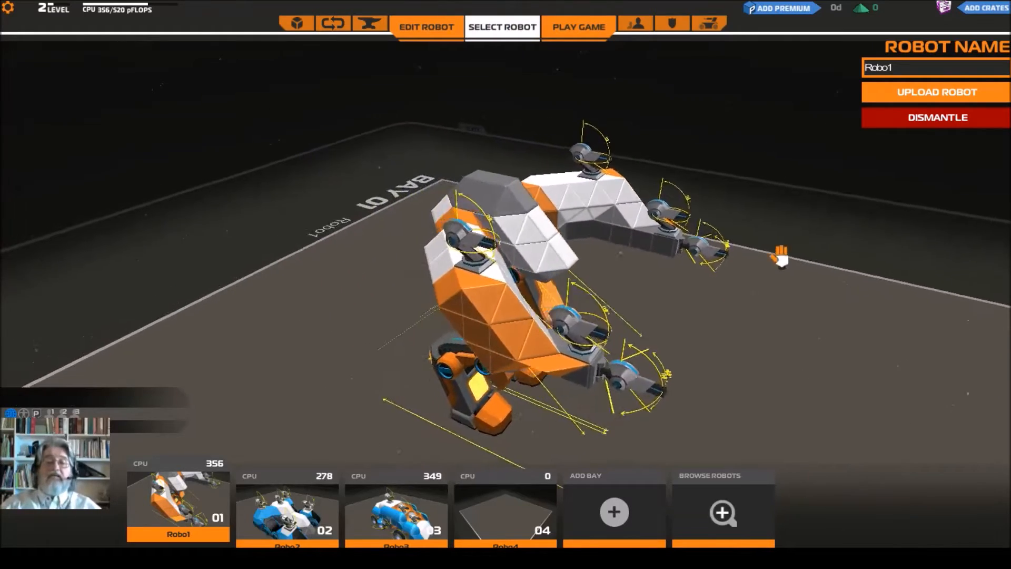
{"action": "mouse_move", "coordinate": [584, 31]}
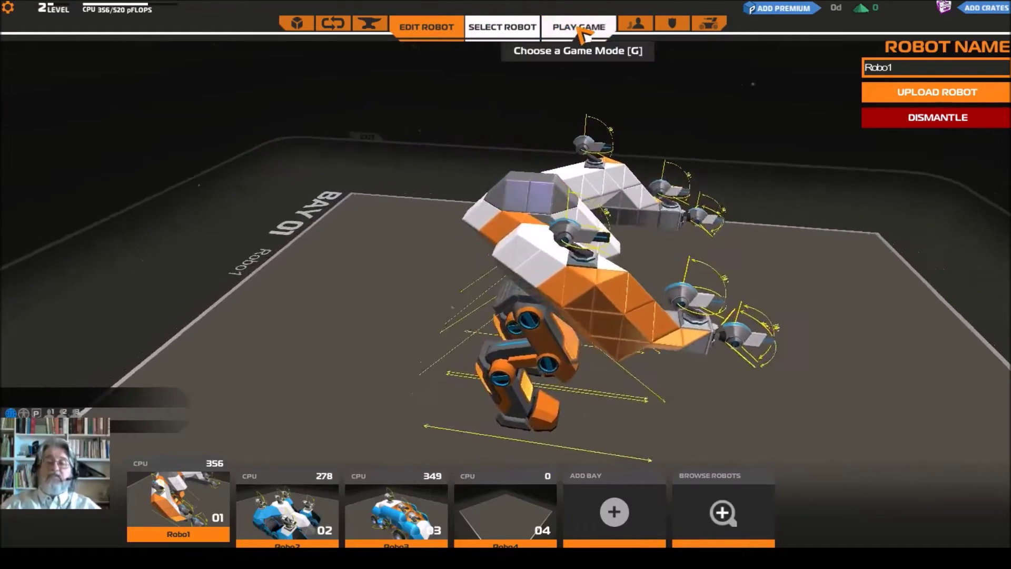
{"action": "left_click", "coordinate": [576, 26]}
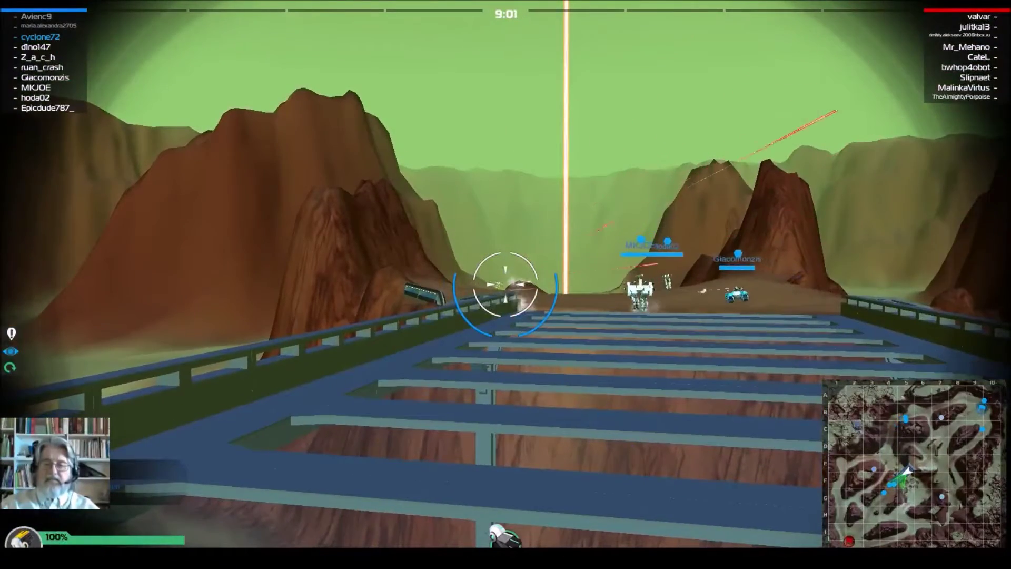
Fire Robo1's lasers at the enemy robots until the Battle Stats screen appears
{"action": "left_click", "coordinate": [503, 287]}
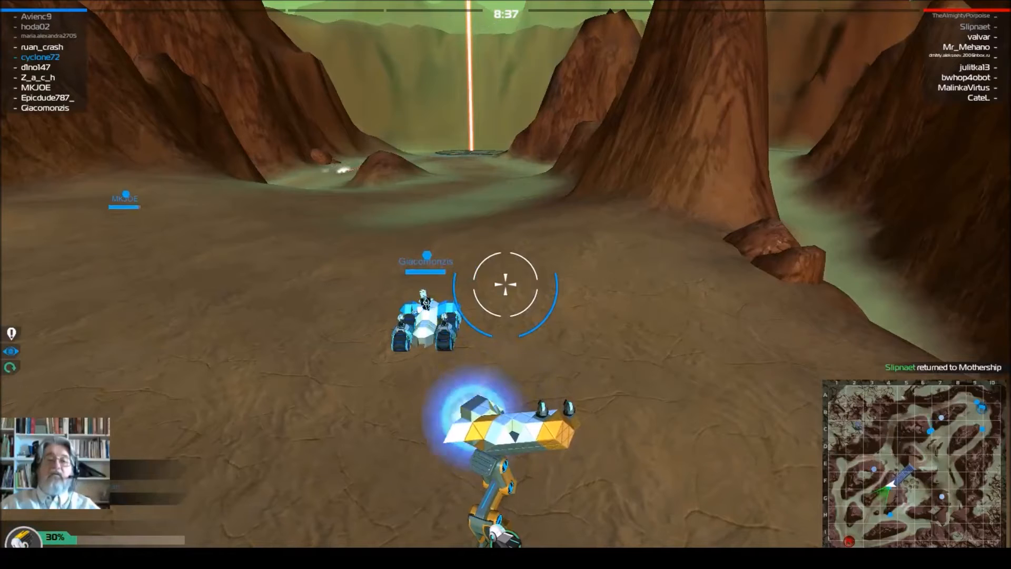
{"action": "left_click", "coordinate": [505, 287]}
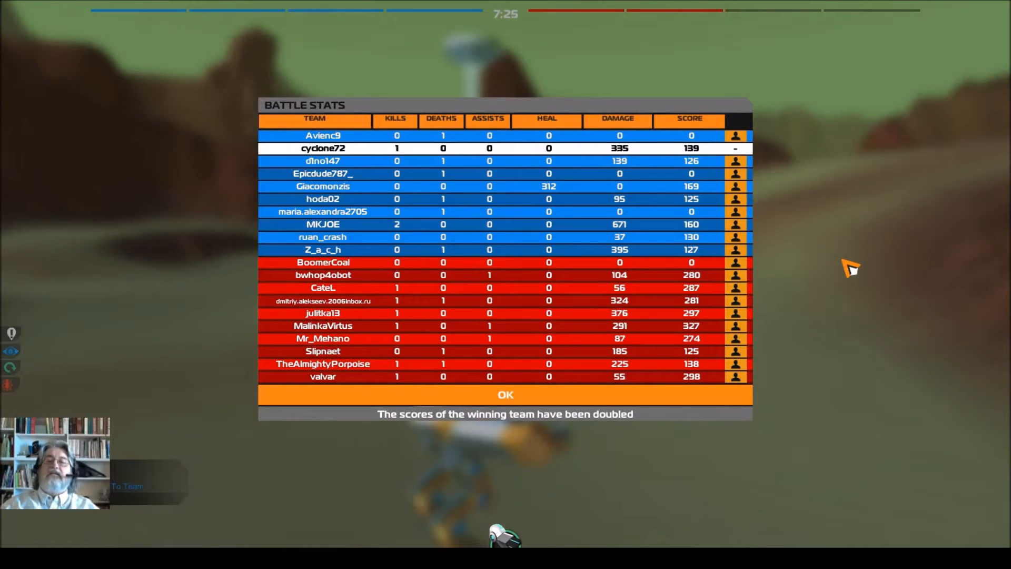
{"action": "mouse_move", "coordinate": [754, 266]}
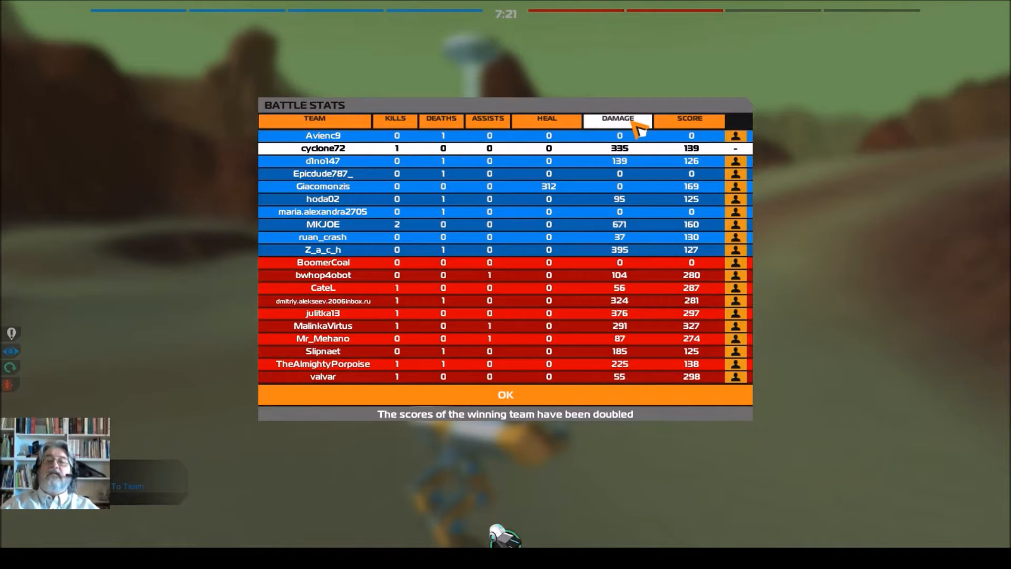
Sort the battle stats by damage, then by score, and dismiss the results
{"action": "left_click", "coordinate": [617, 120]}
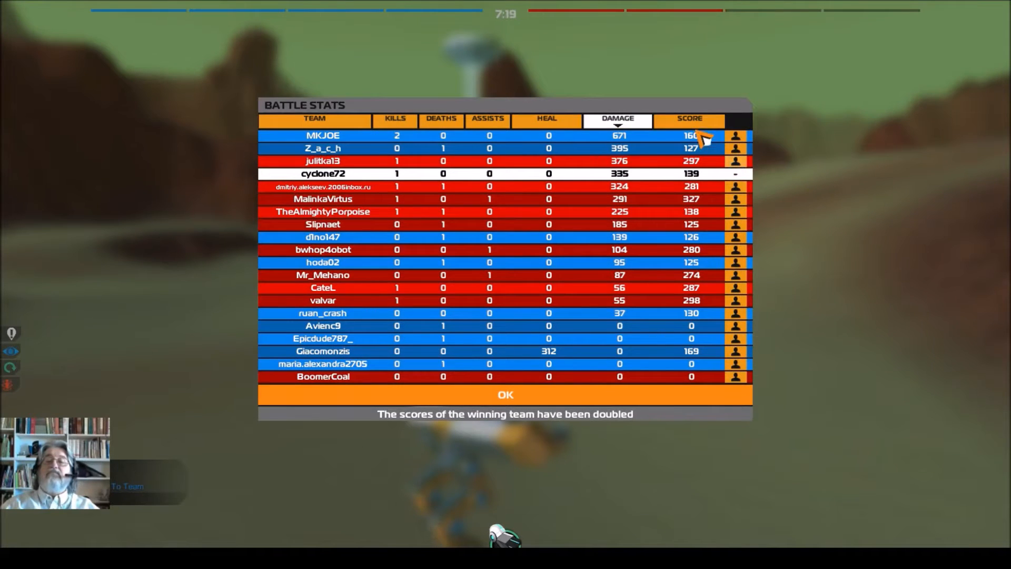
{"action": "left_click", "coordinate": [689, 120]}
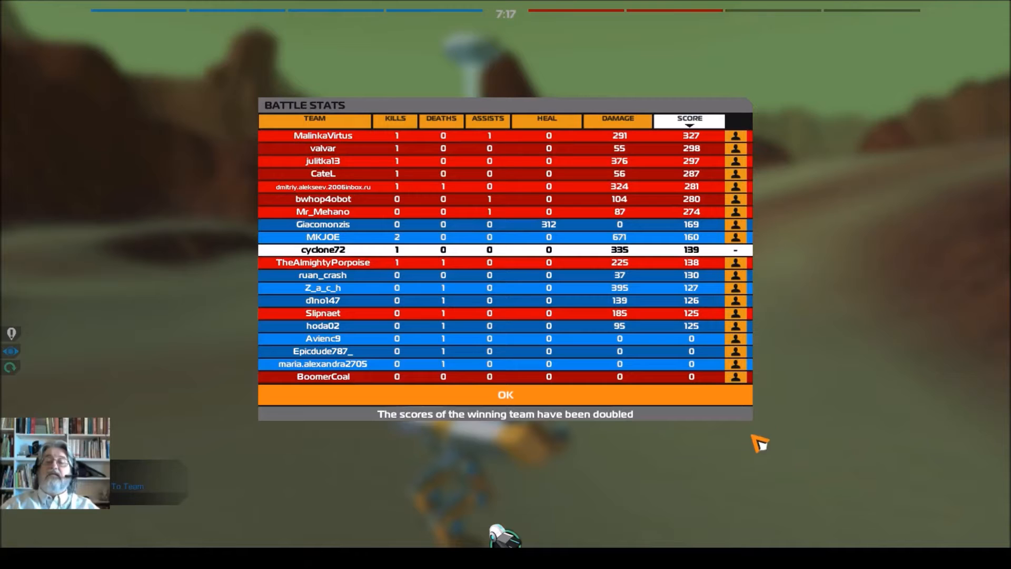
{"action": "left_click", "coordinate": [505, 394]}
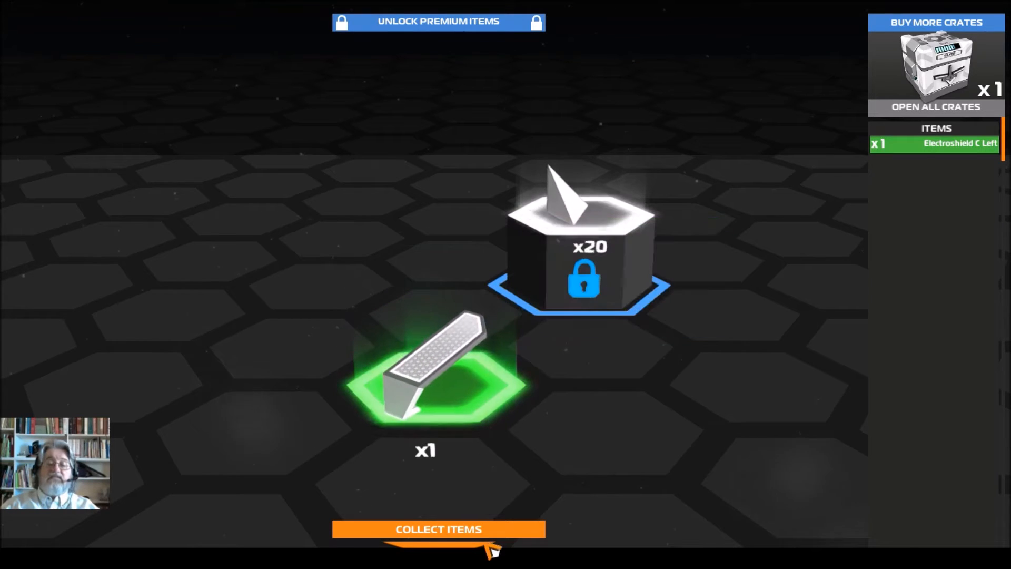
Collect the Electroshield C Left, select Robo2's bay, and start a new battle
{"action": "left_click", "coordinate": [438, 529]}
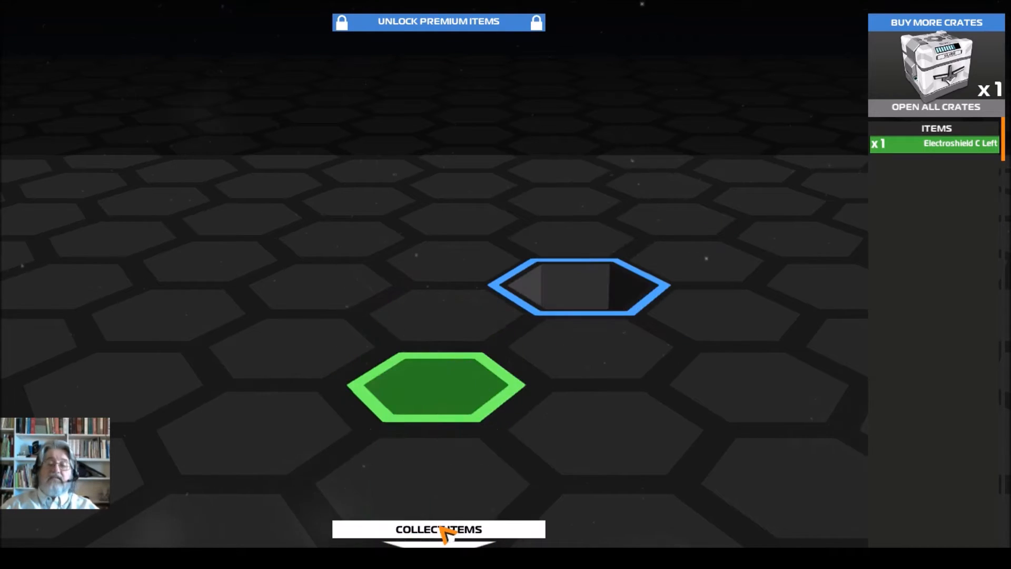
{"action": "left_click", "coordinate": [438, 529]}
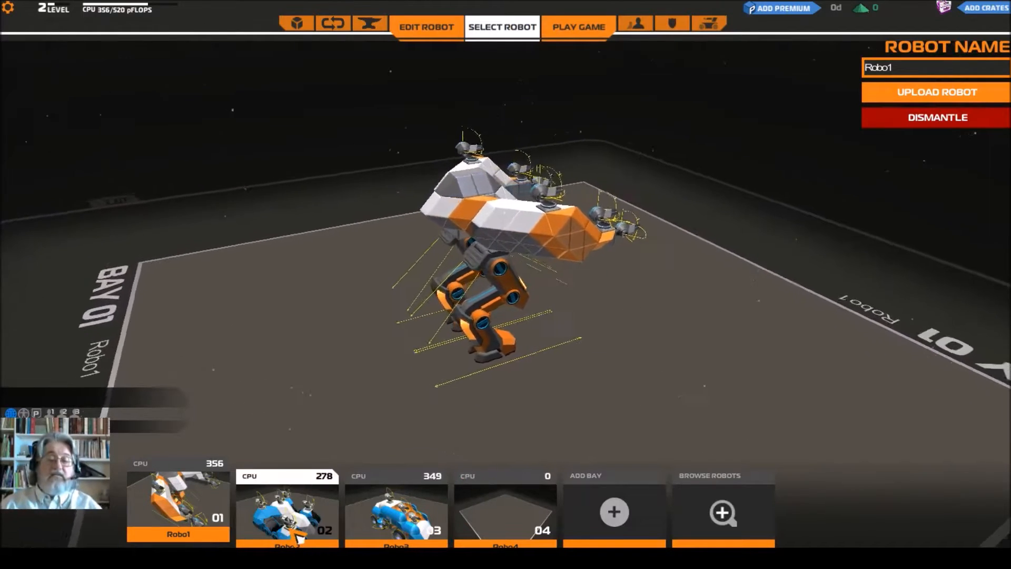
{"action": "left_click", "coordinate": [287, 519]}
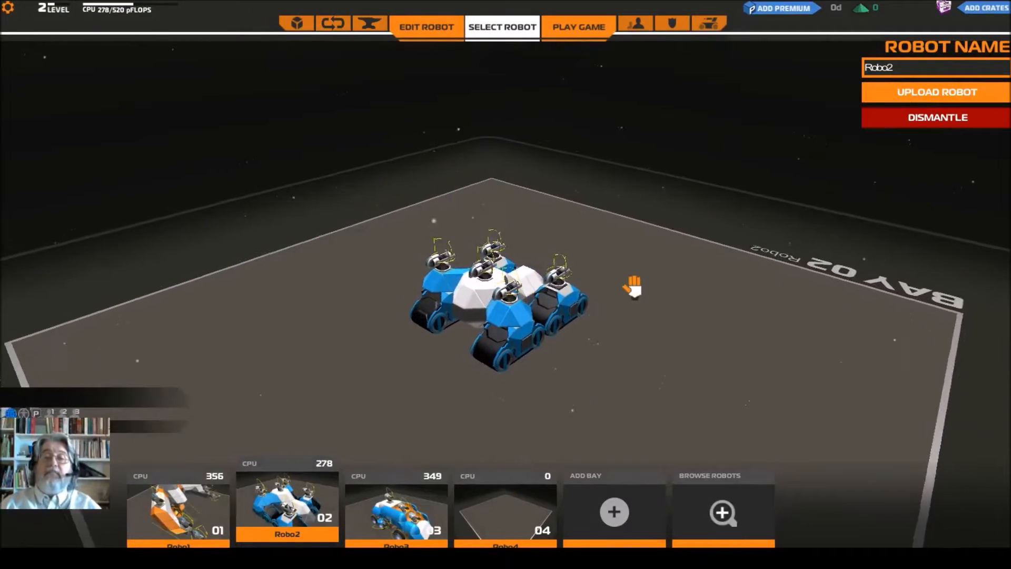
{"action": "left_click", "coordinate": [579, 26]}
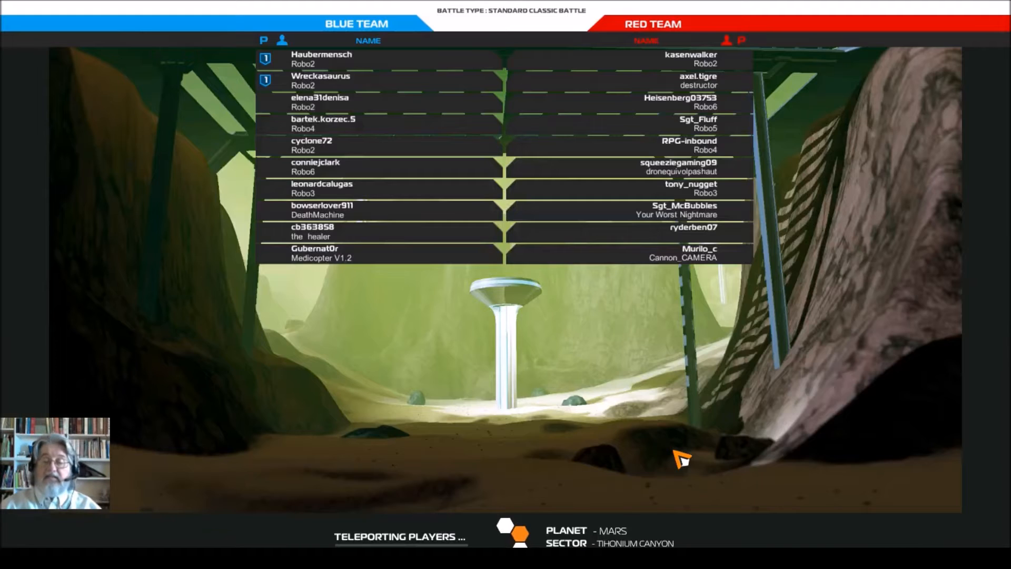
{"action": "mouse_move", "coordinate": [635, 502]}
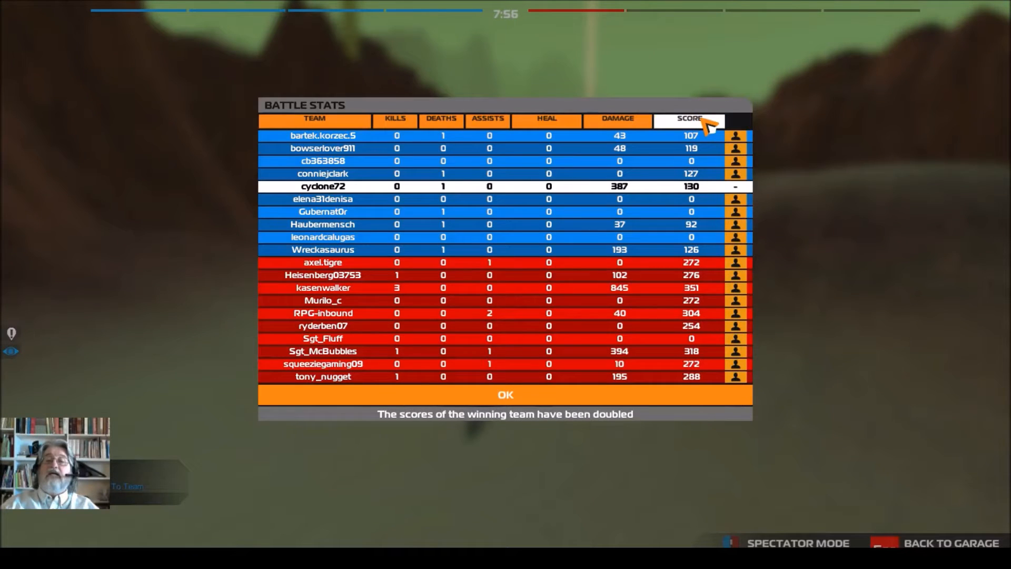
Sort the Robo2 battle stats by score, then damage, and close the results
{"action": "left_click", "coordinate": [688, 120]}
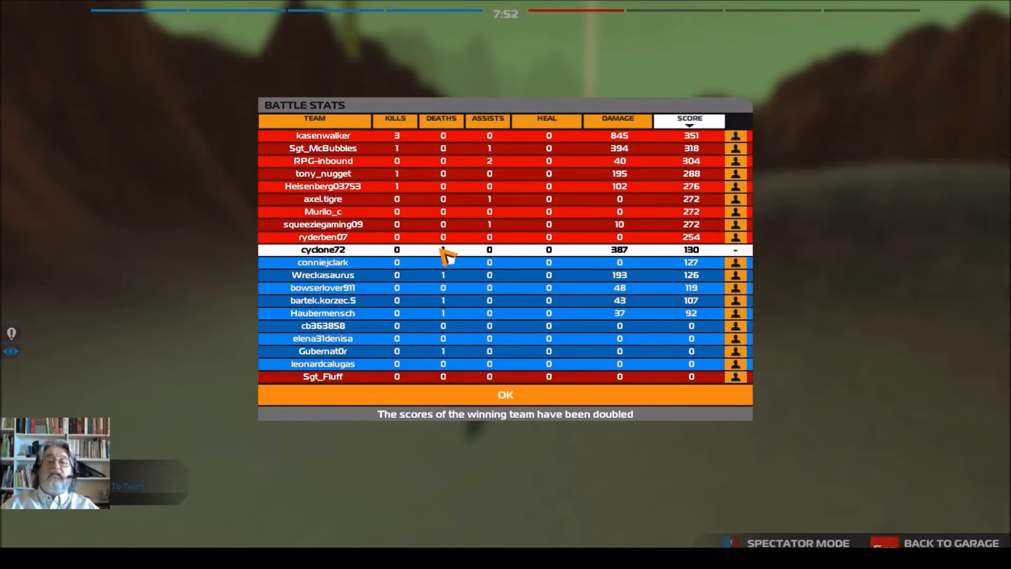
{"action": "left_click", "coordinate": [617, 120]}
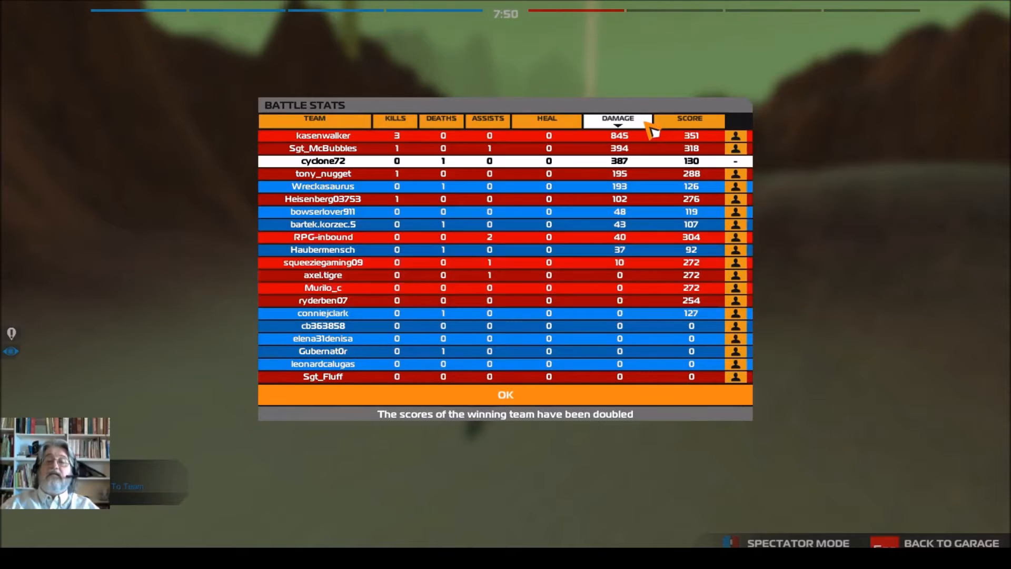
{"action": "mouse_move", "coordinate": [628, 484]}
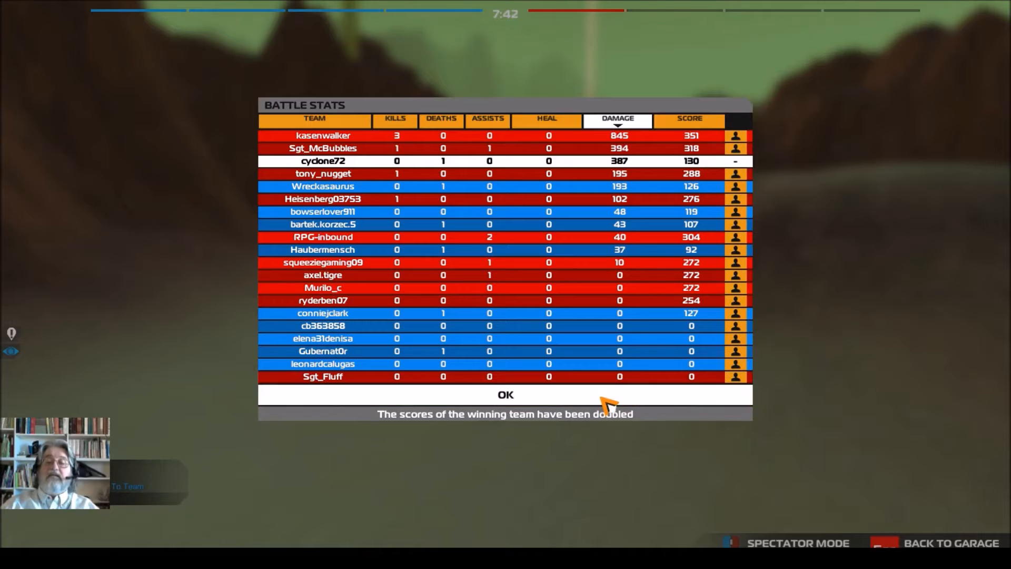
{"action": "left_click", "coordinate": [505, 394]}
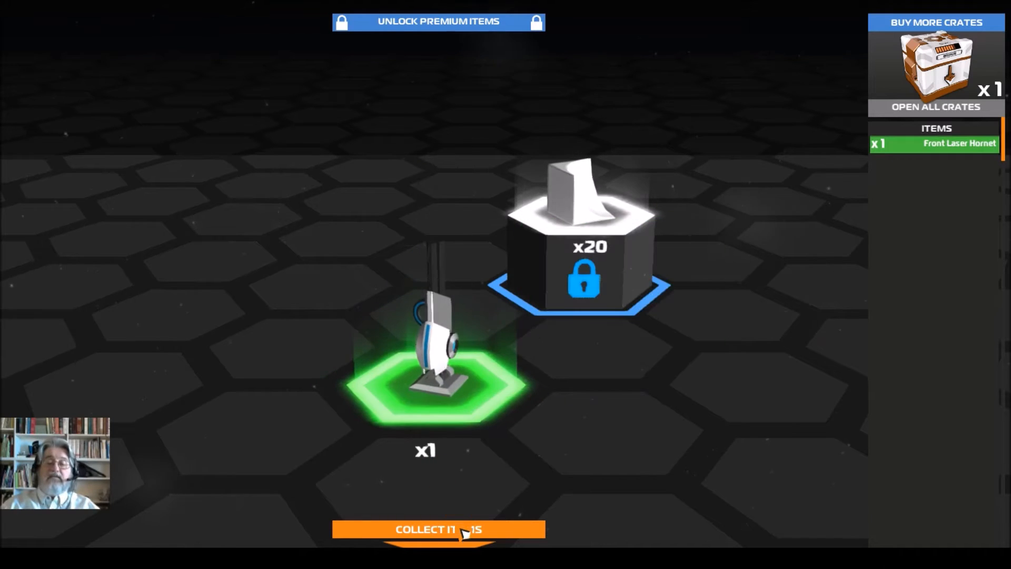
Claim the Front Laser Hornet from the crate screen
{"action": "left_click", "coordinate": [459, 530]}
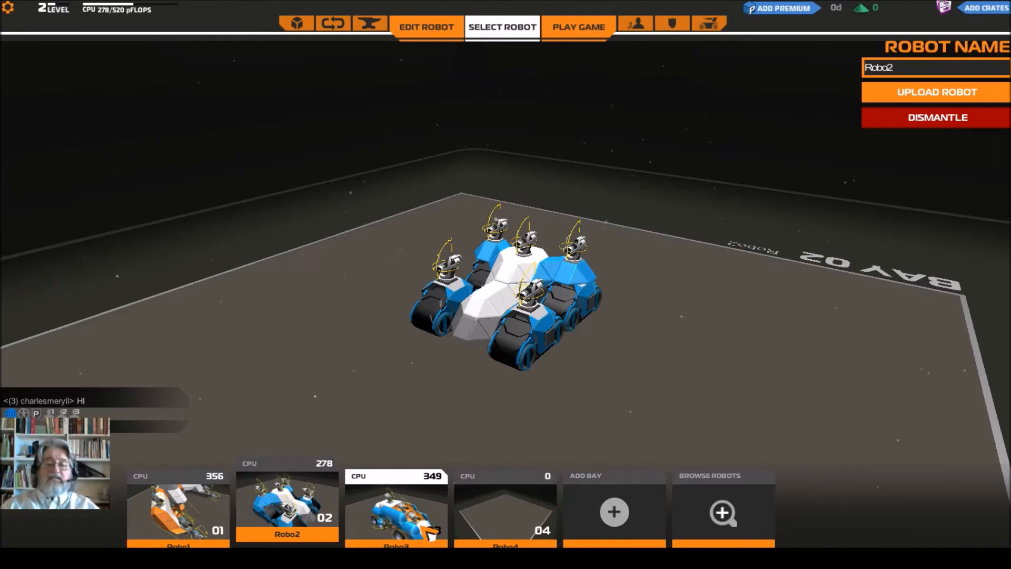
Switch to Robo3, start a battle, and fire at enemies until the match ends
{"action": "left_click", "coordinate": [396, 519]}
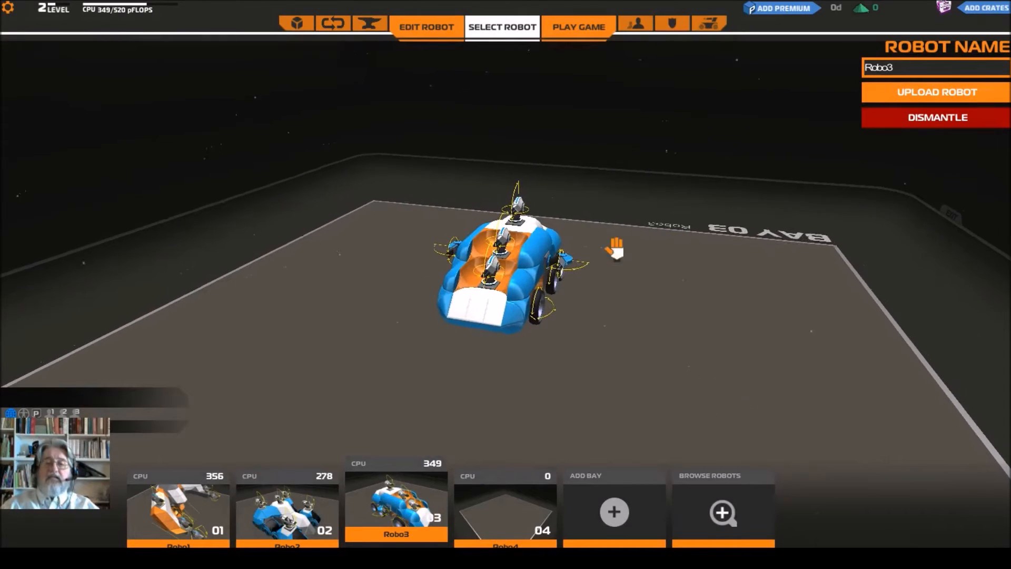
{"action": "left_click", "coordinate": [577, 27]}
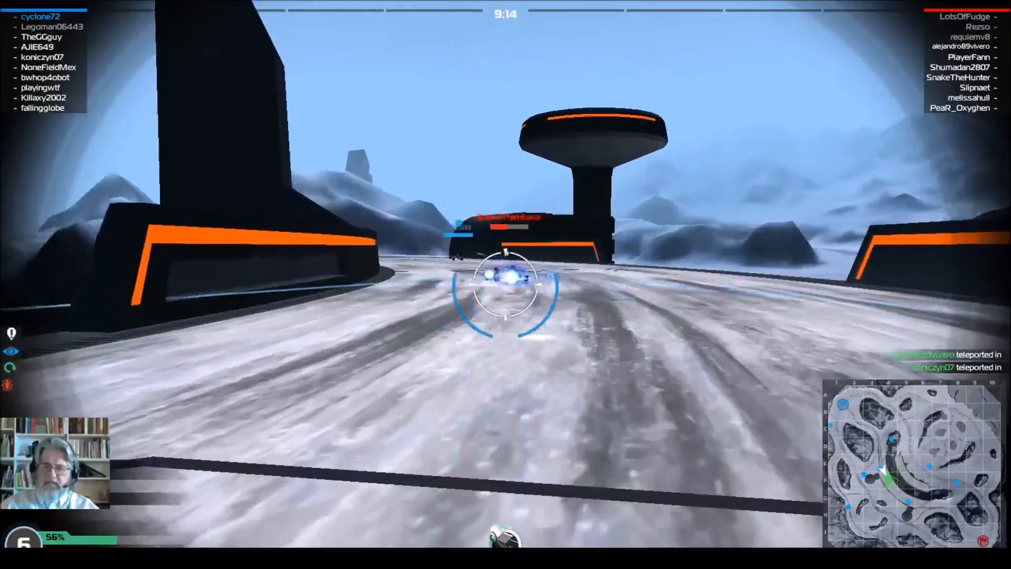
{"action": "left_click", "coordinate": [503, 288]}
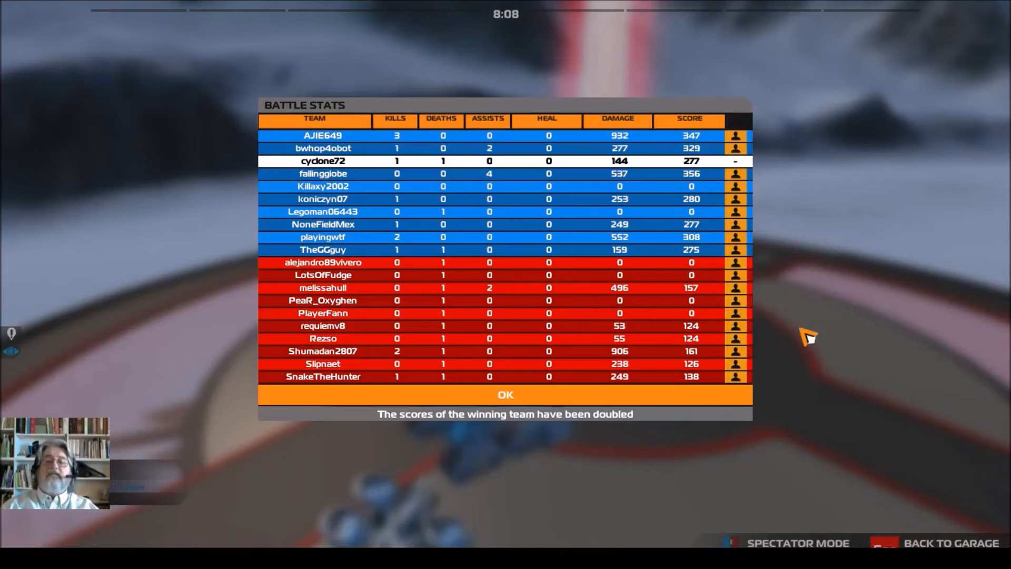
Sort the final battle stats by score and dismiss them for the crate screen
{"action": "left_click", "coordinate": [689, 120]}
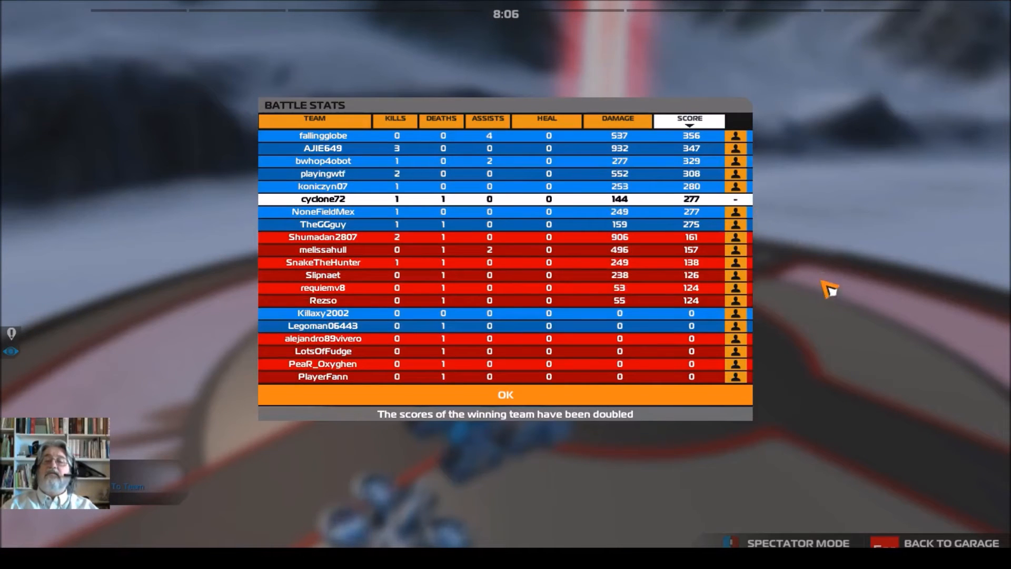
{"action": "mouse_move", "coordinate": [839, 324]}
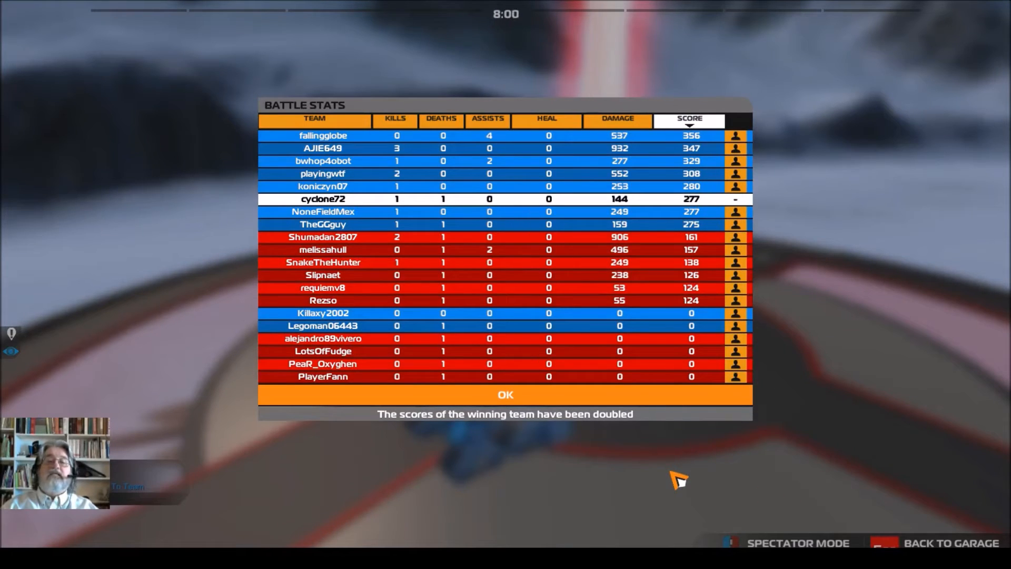
{"action": "mouse_move", "coordinate": [403, 210]}
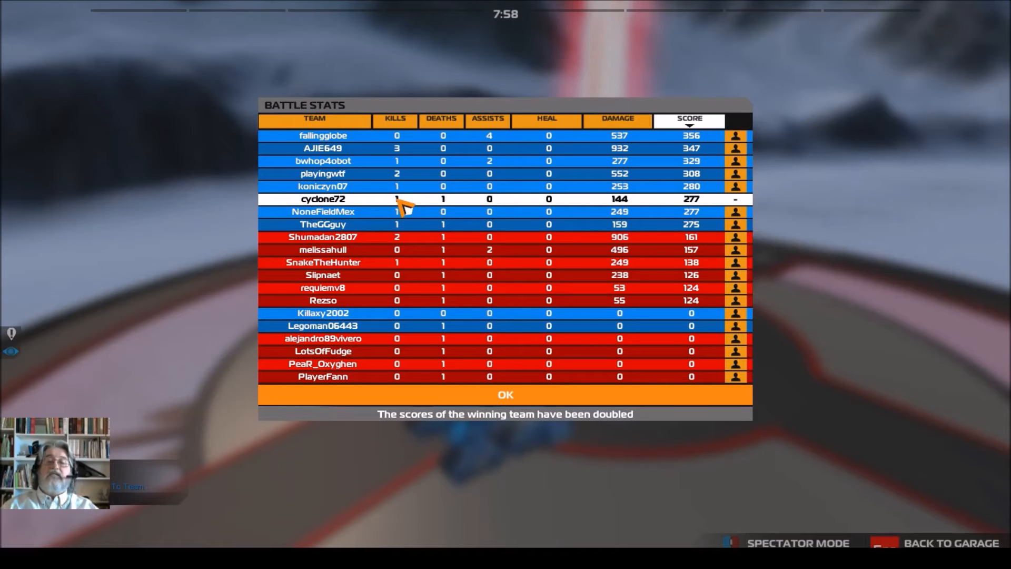
{"action": "left_click", "coordinate": [504, 394]}
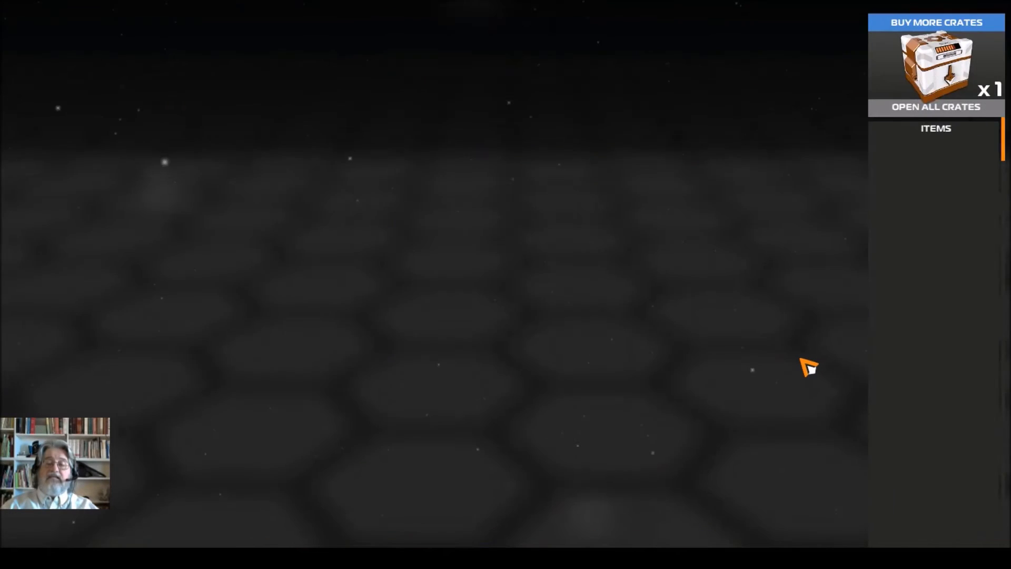
Open the crate, collect its Radar Receiver Listener, and return to the garage
{"action": "left_click", "coordinate": [936, 107]}
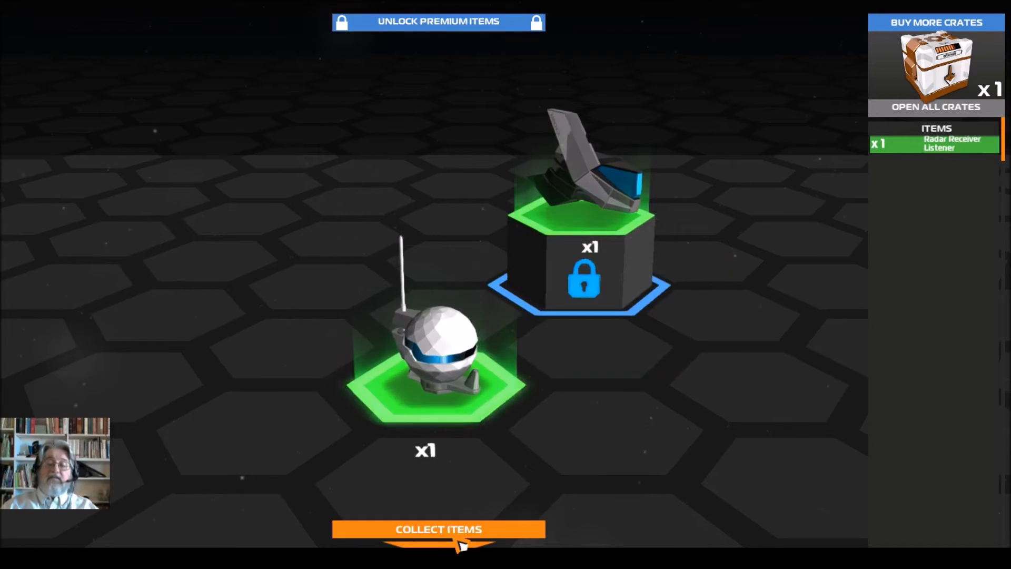
{"action": "left_click", "coordinate": [437, 544]}
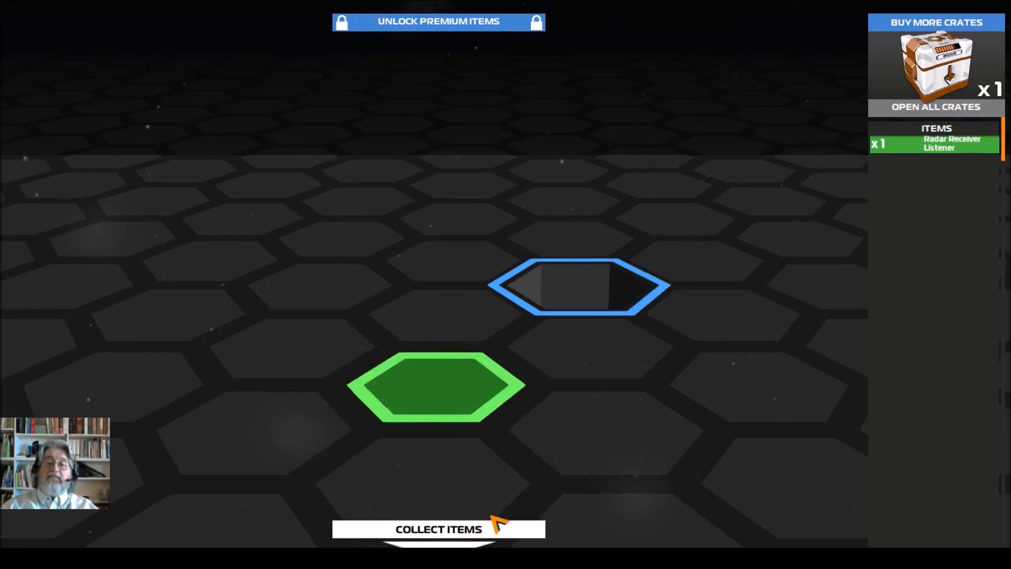
{"action": "left_click", "coordinate": [437, 528]}
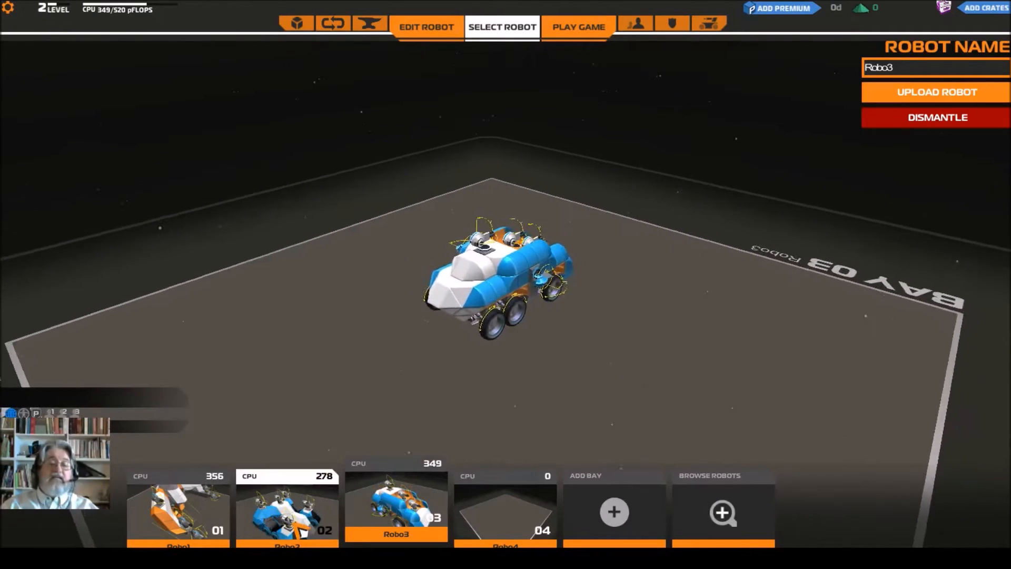
Browse from Robo2 to the Robo1 mech, turn it to face front, and start editing it
{"action": "left_click", "coordinate": [286, 522]}
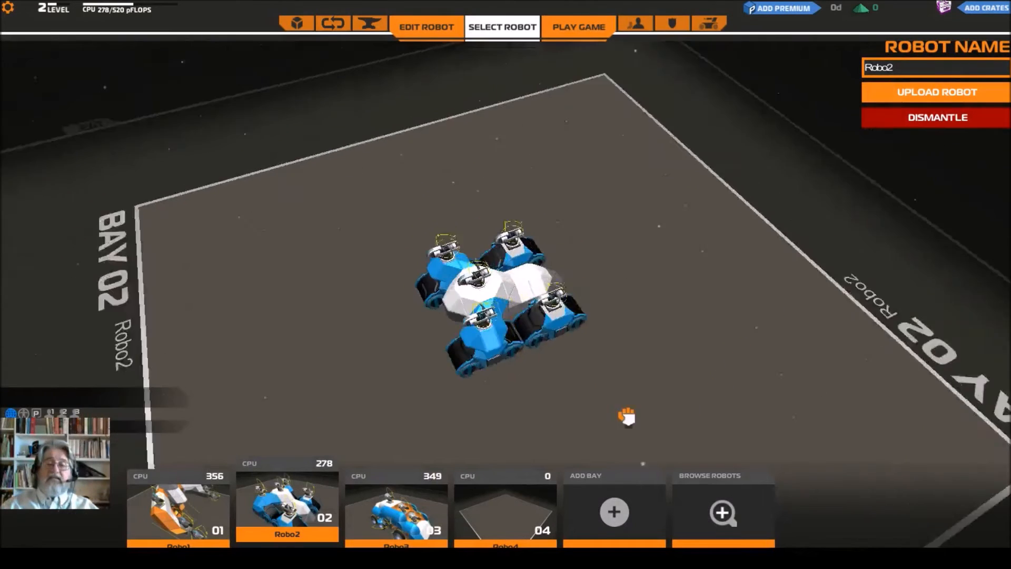
{"action": "left_click_drag", "start_coordinate": [629, 420], "coordinate": [682, 421]}
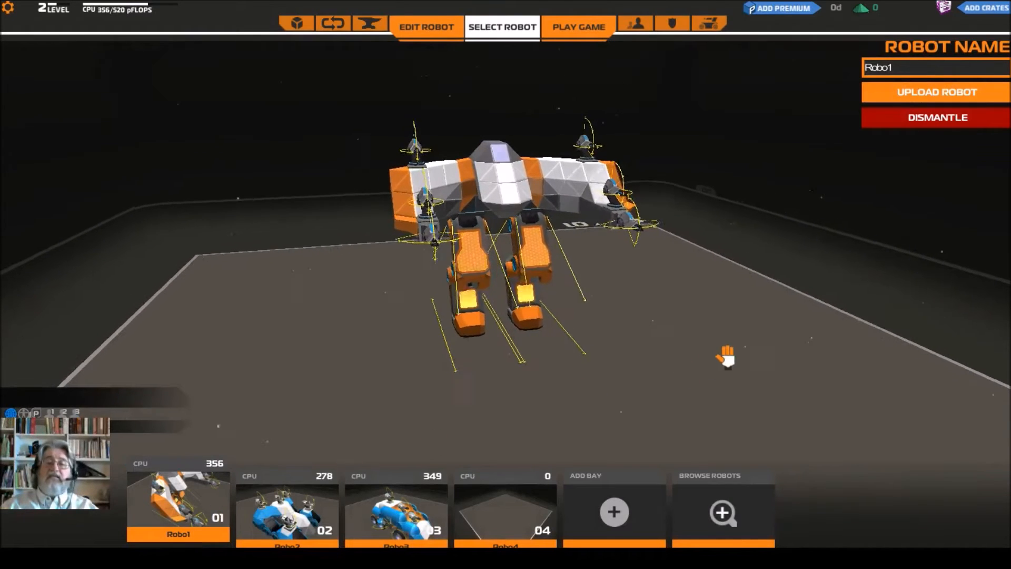
{"action": "left_click_drag", "start_coordinate": [725, 356], "coordinate": [645, 365]}
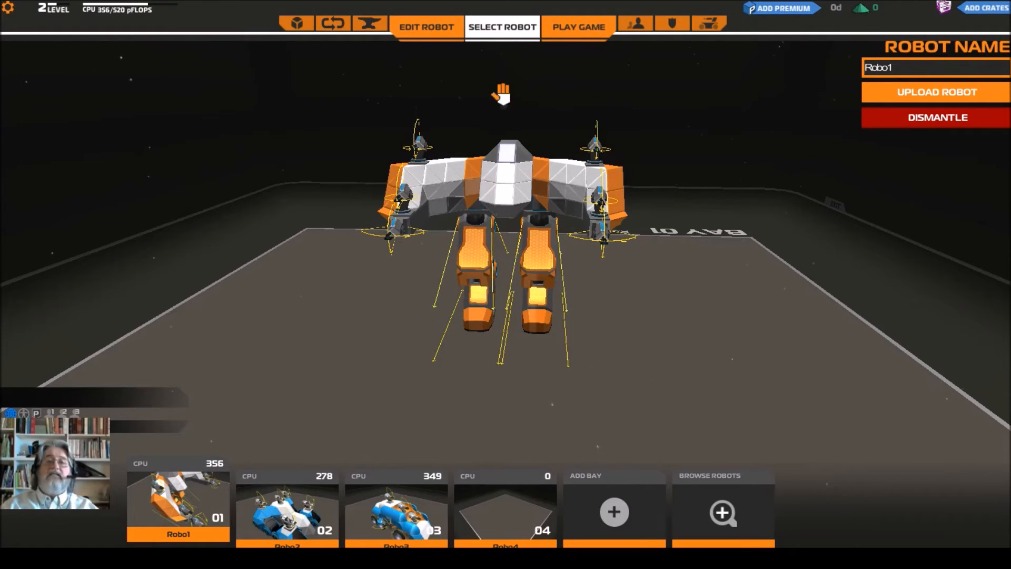
{"action": "left_click", "coordinate": [426, 26]}
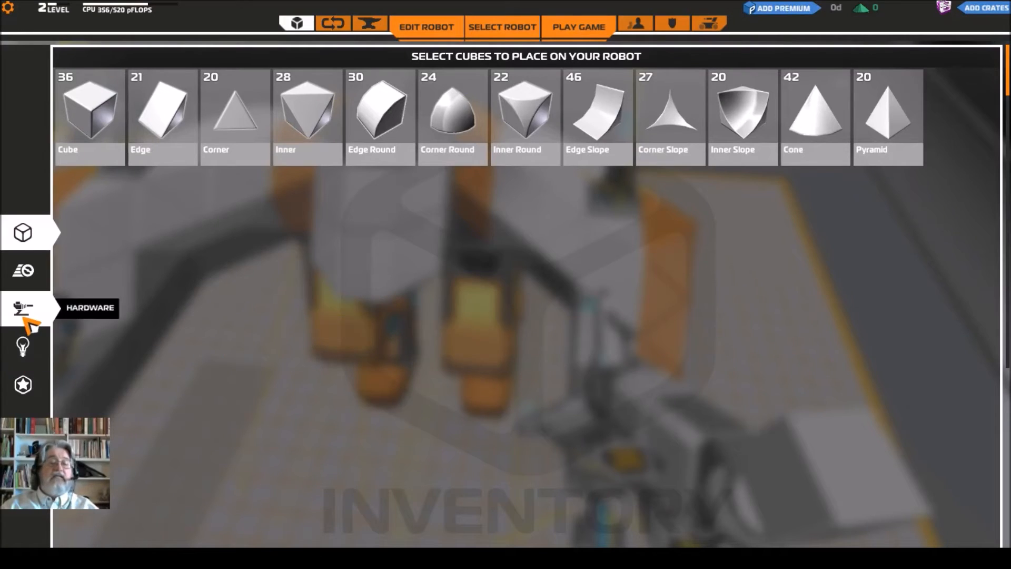
Mount extra Front Laser Wasp guns on Robo1, raising its CPU to 396, then select it
{"action": "left_click", "coordinate": [23, 308]}
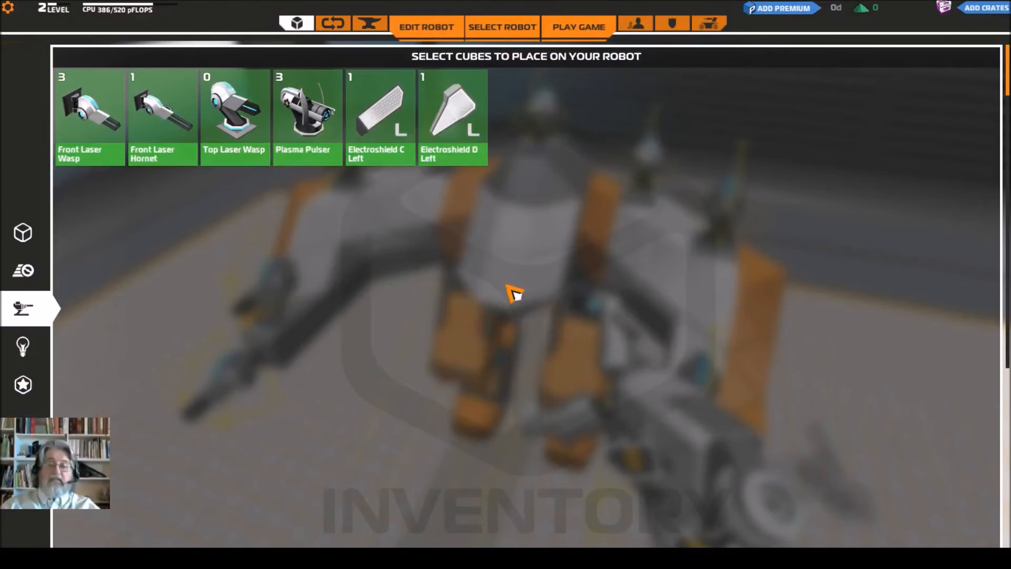
{"action": "mouse_move", "coordinate": [21, 232]}
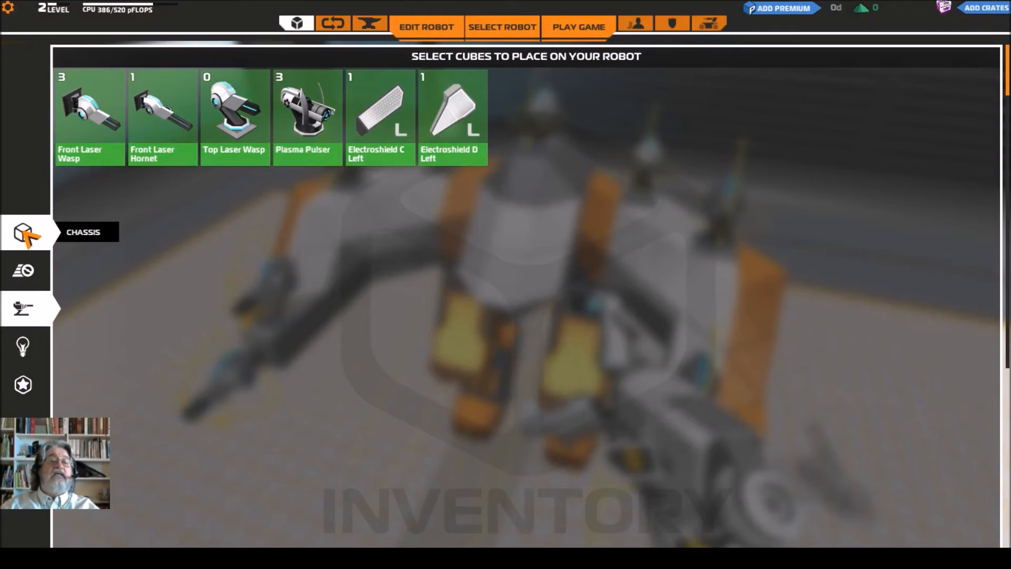
{"action": "left_click", "coordinate": [23, 231]}
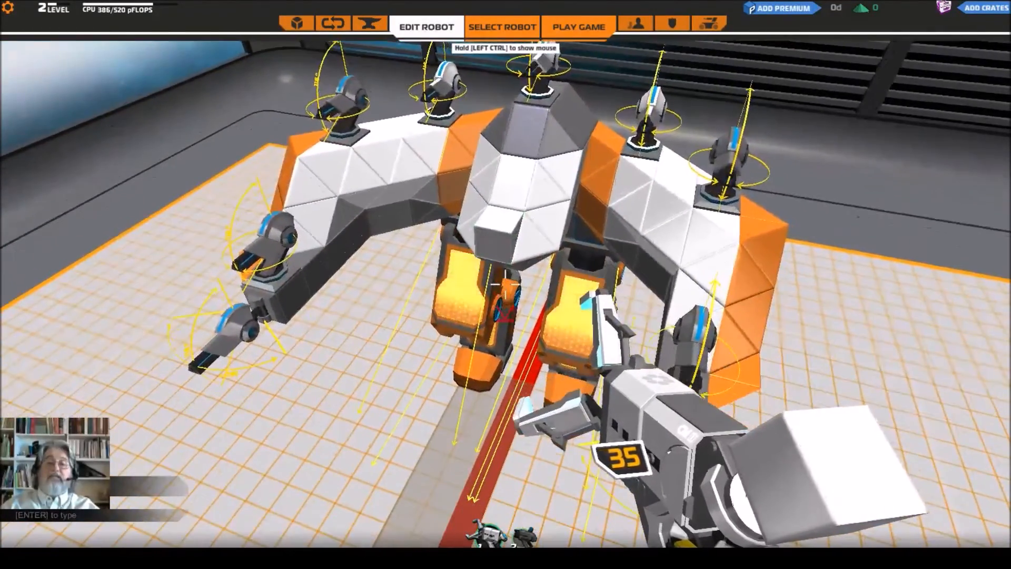
{"action": "left_click", "coordinate": [297, 24]}
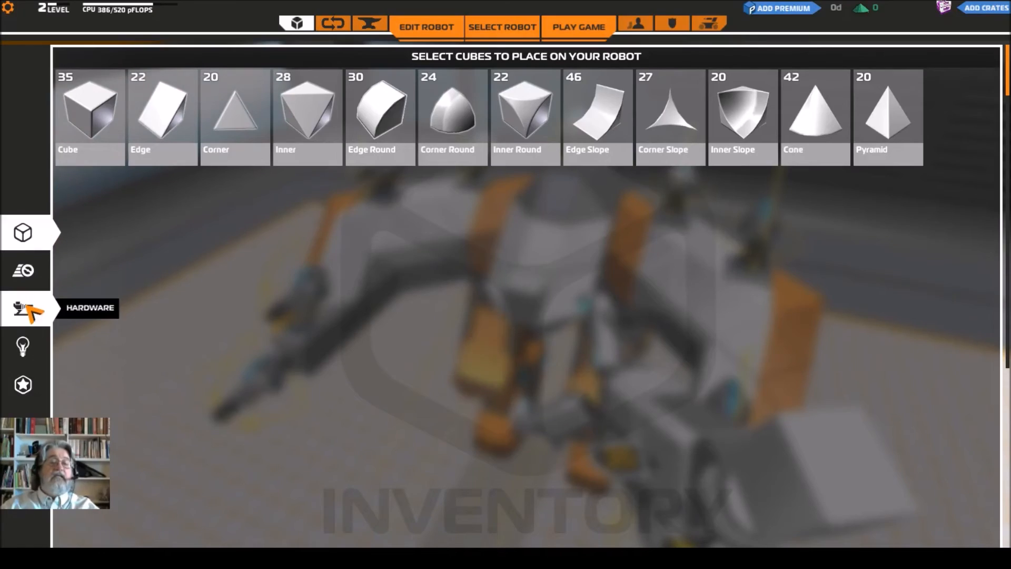
{"action": "left_click", "coordinate": [423, 26]}
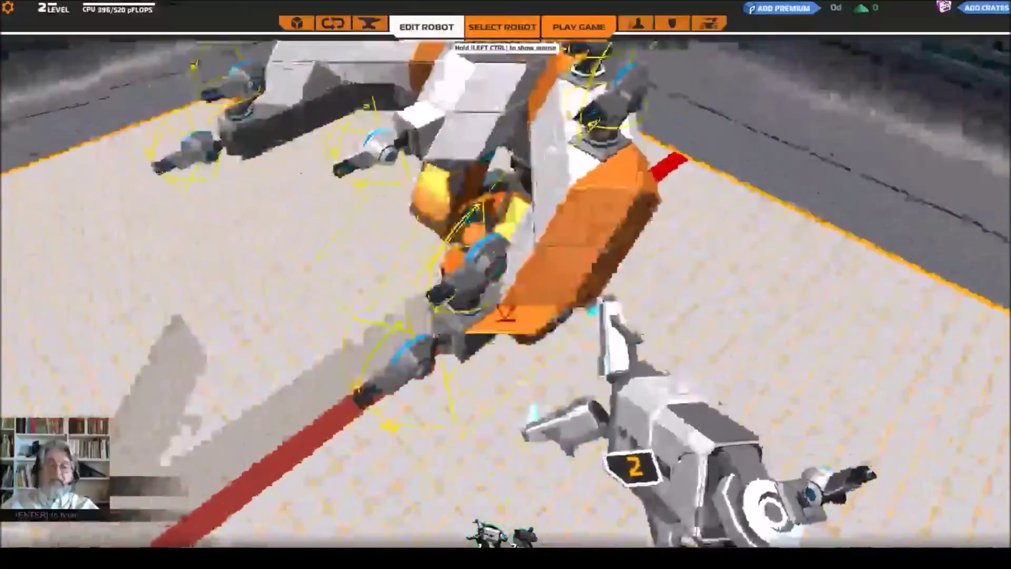
{"action": "left_click", "coordinate": [501, 26]}
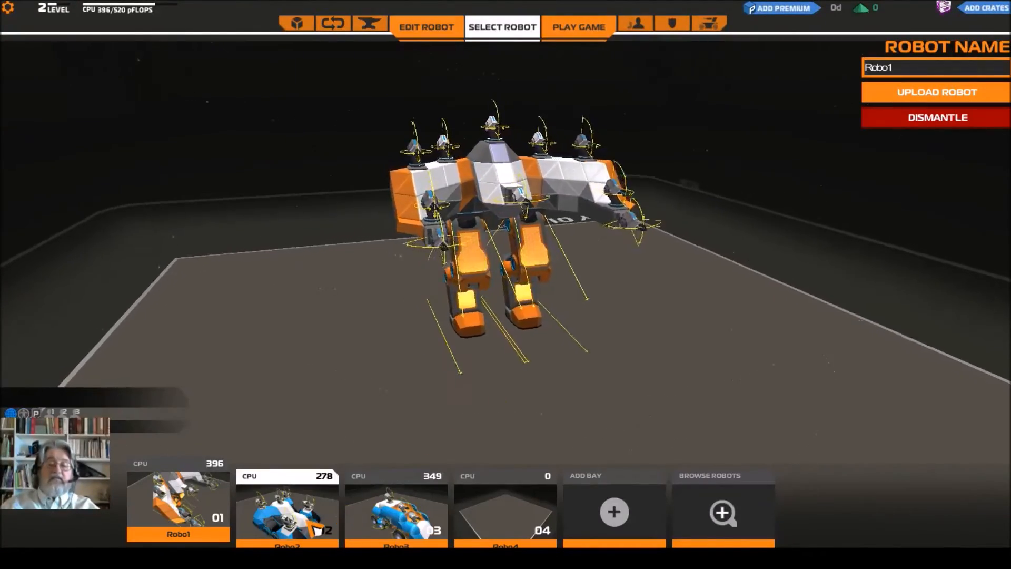
Select the Robo2 bay, pick a Plasma Pulser, and confirm entering Edit Robot Mode
{"action": "left_click", "coordinate": [284, 514]}
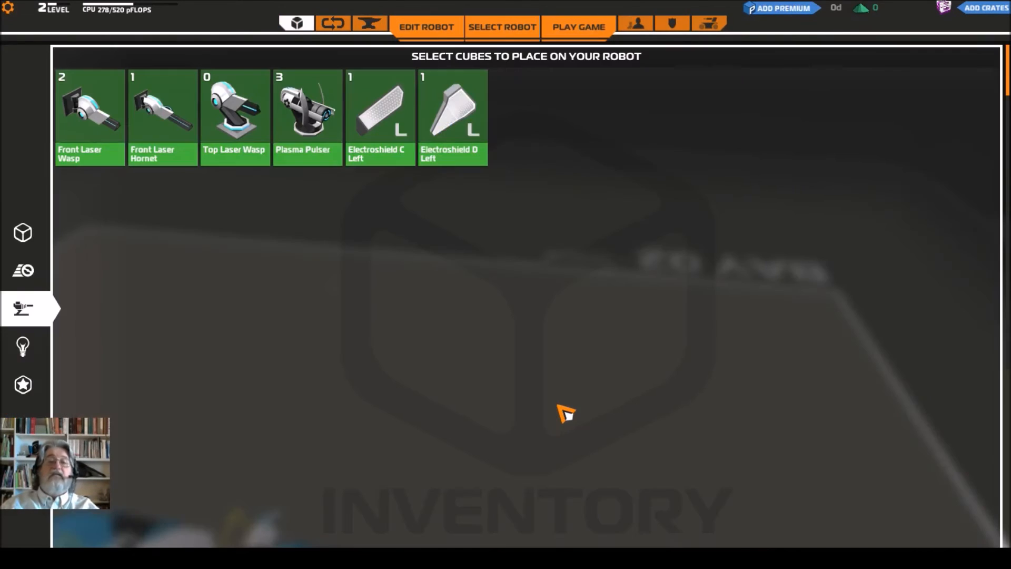
{"action": "mouse_move", "coordinate": [308, 142]}
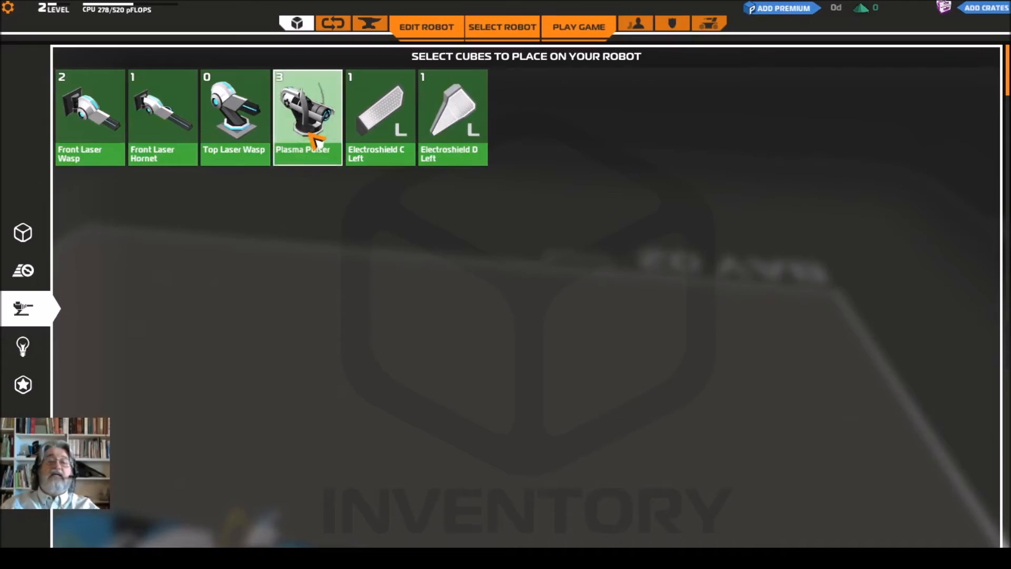
{"action": "left_click", "coordinate": [307, 110]}
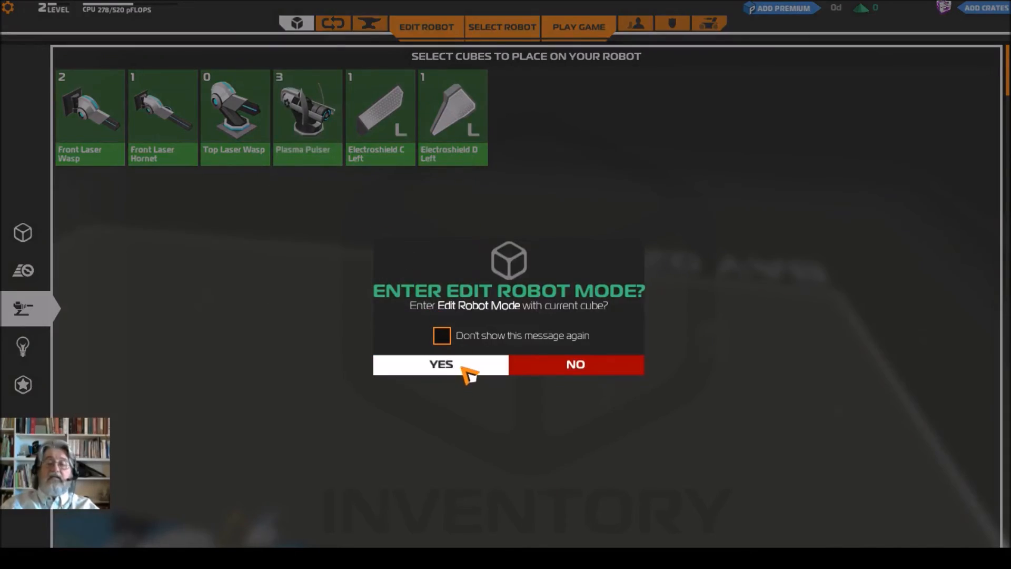
{"action": "left_click", "coordinate": [440, 365]}
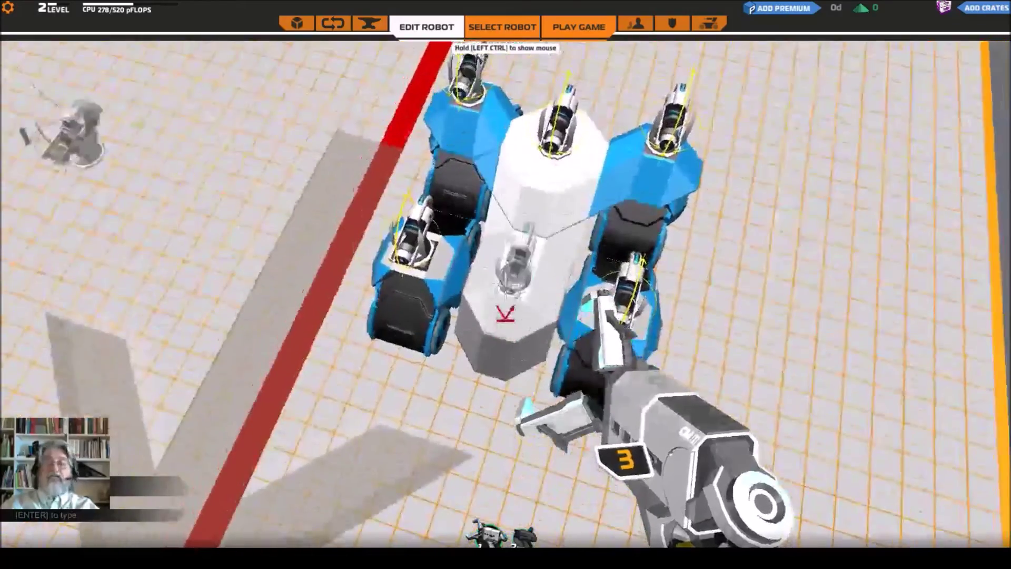